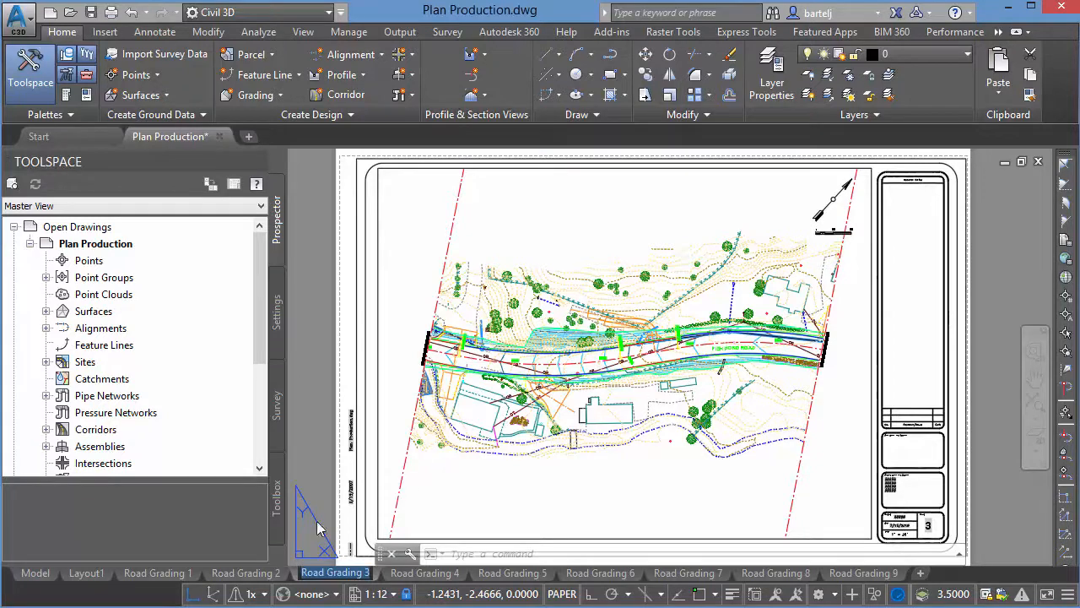
Browse the Road Grading 1, Road Grading 6 and model space tabs, returning to Road Grading 3
{"action": "left_click", "coordinate": [159, 572]}
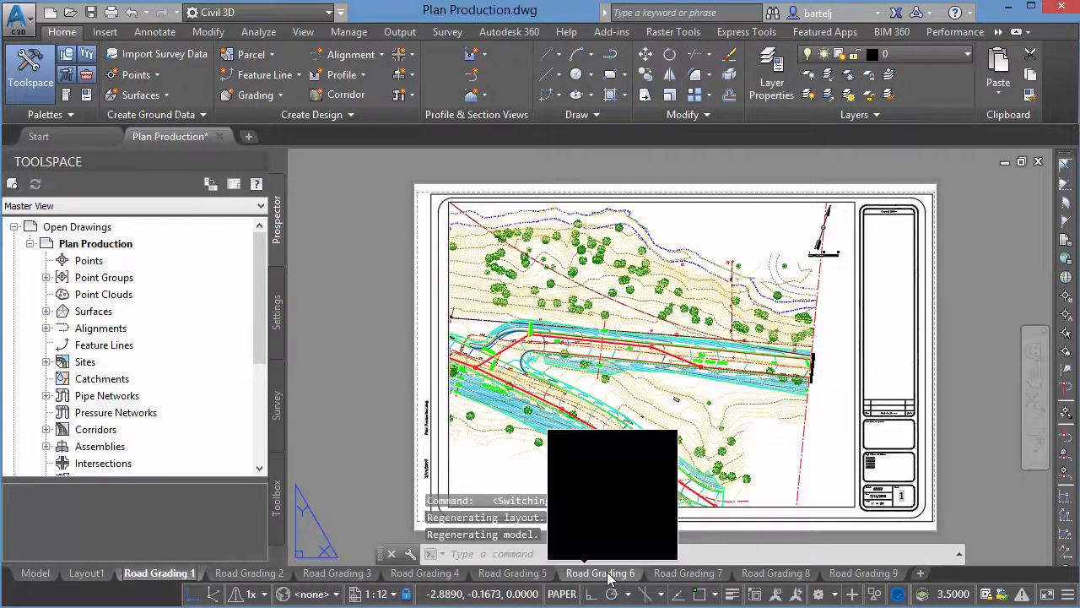
{"action": "left_click", "coordinate": [600, 573]}
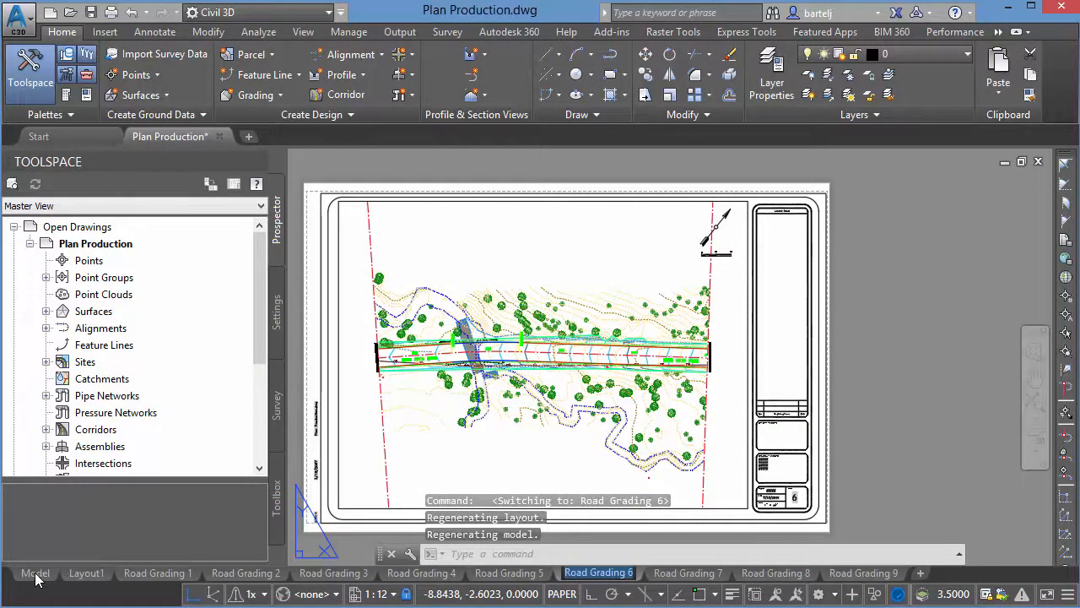
{"action": "left_click", "coordinate": [36, 567]}
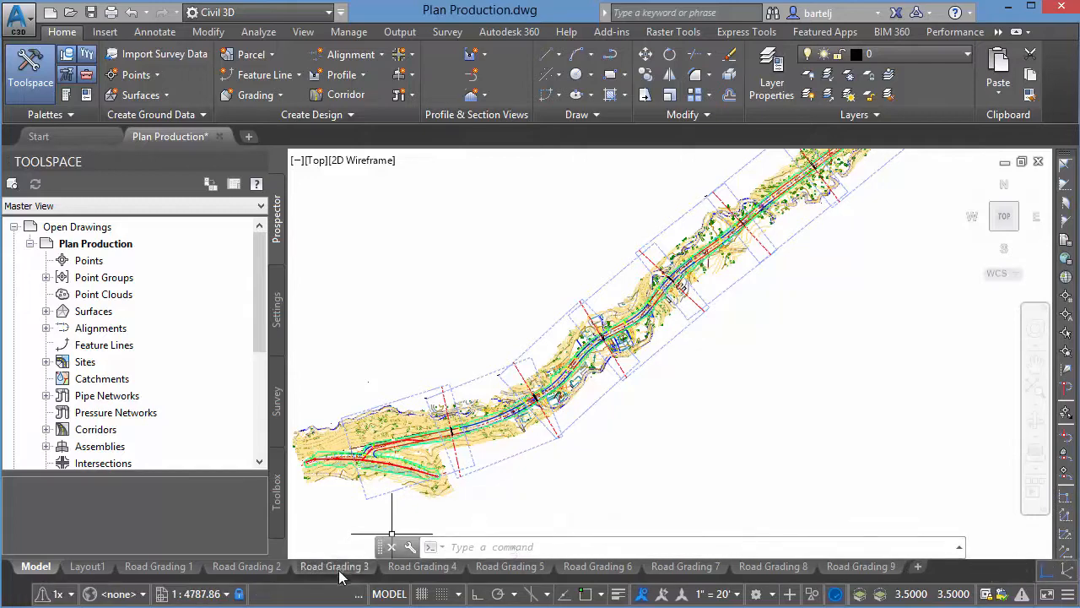
{"action": "left_click", "coordinate": [333, 566]}
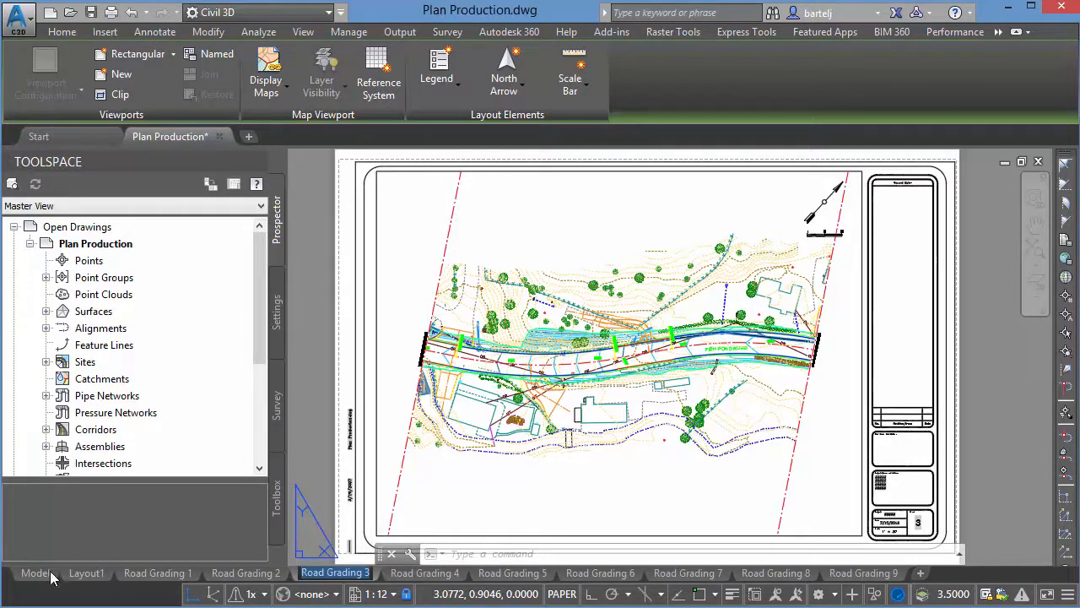
{"action": "left_click", "coordinate": [36, 572]}
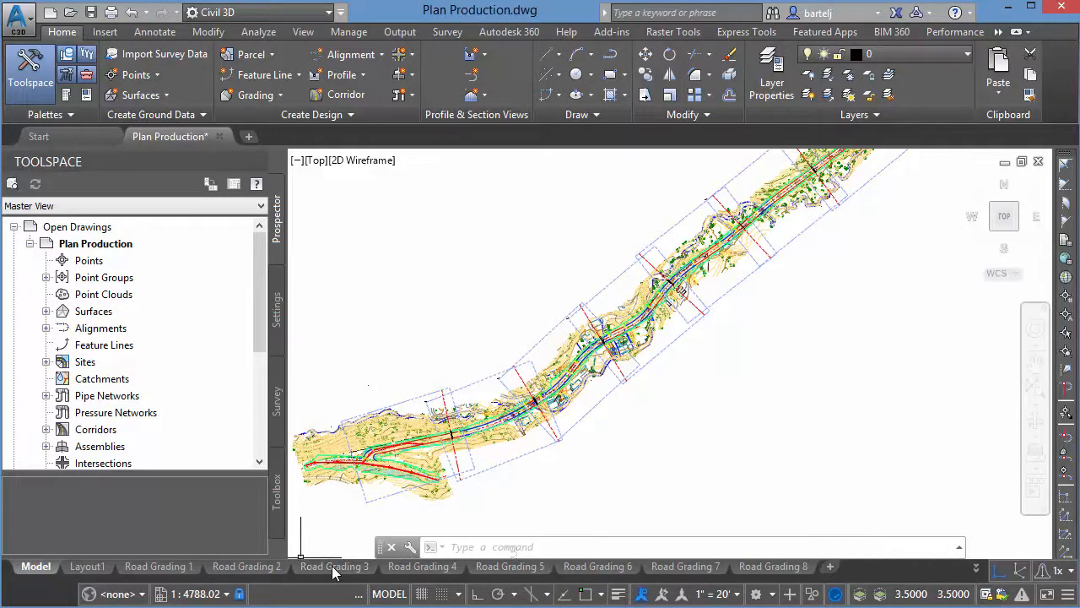
{"action": "left_click", "coordinate": [334, 566]}
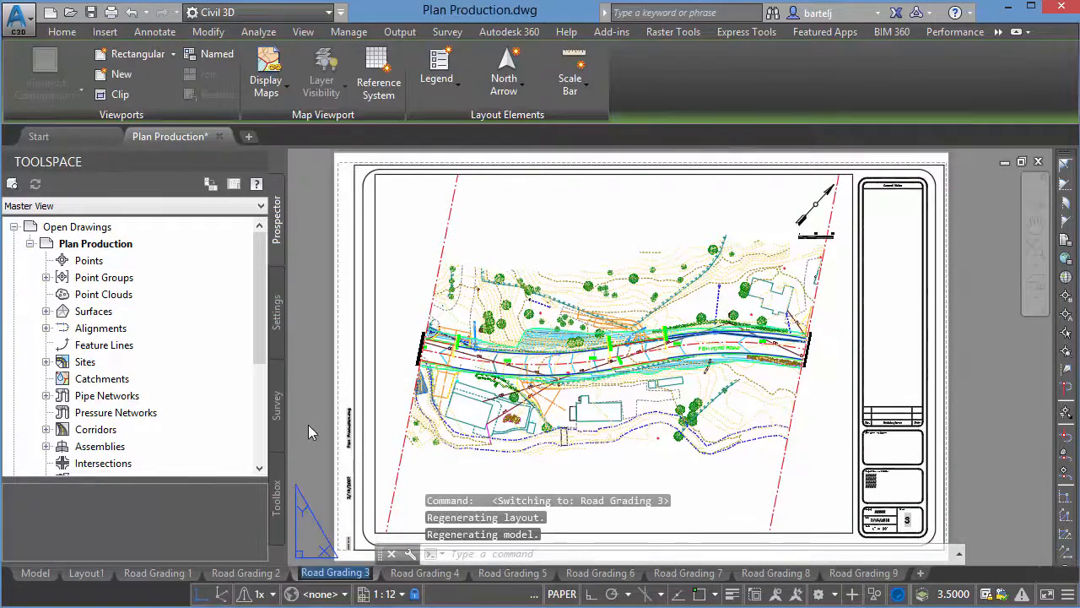
Export the Road Grading 3 layout as Plan Production_Road Grading 3.dwg with EXPORTLAYOUT
{"action": "left_click", "coordinate": [312, 426]}
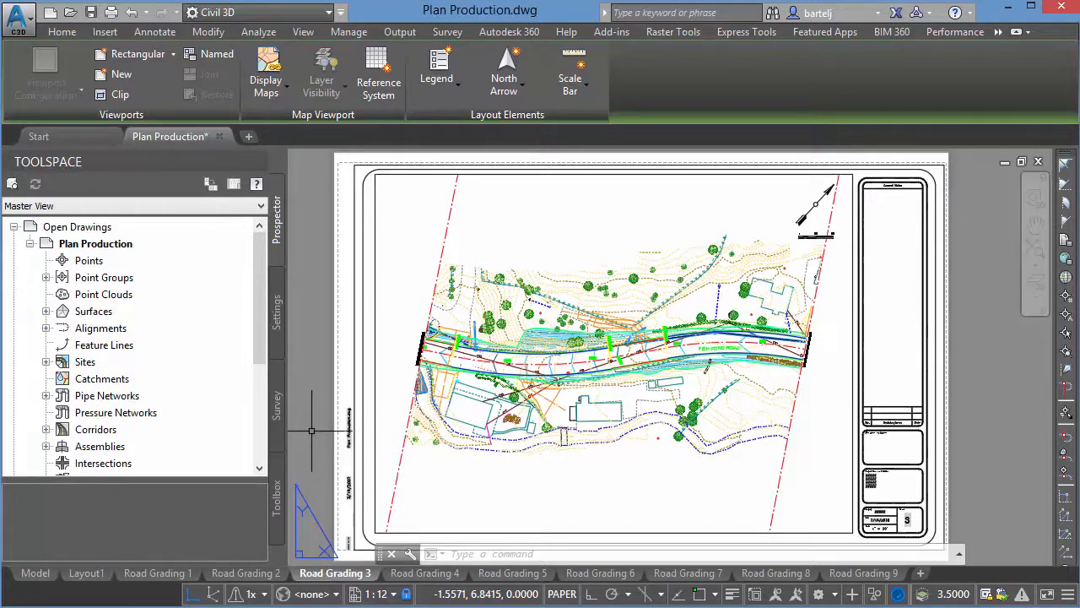
{"action": "left_click", "coordinate": [335, 573]}
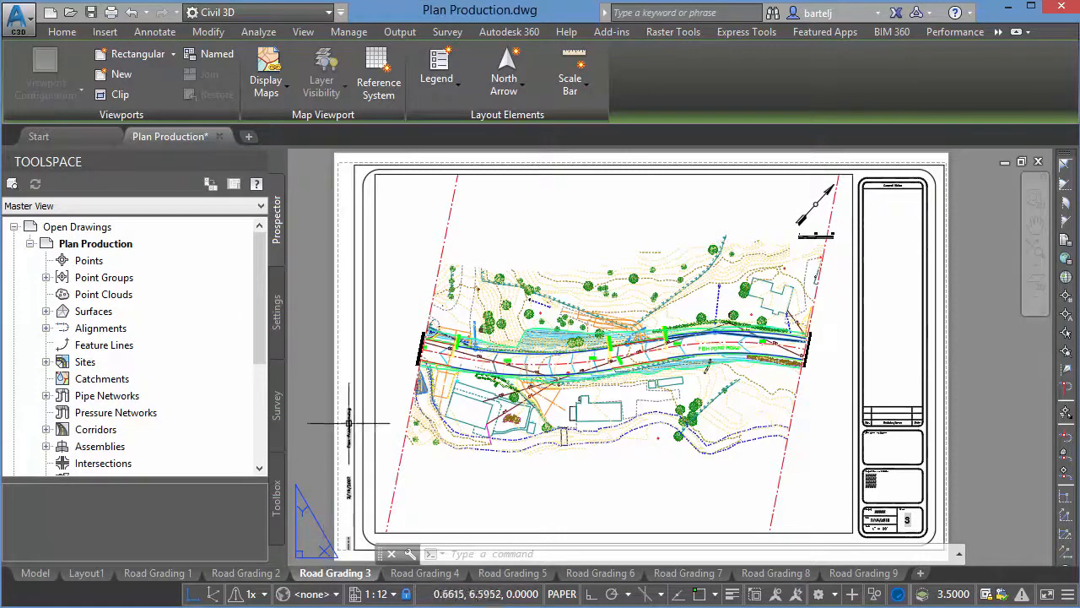
{"action": "mouse_move", "coordinate": [461, 268]}
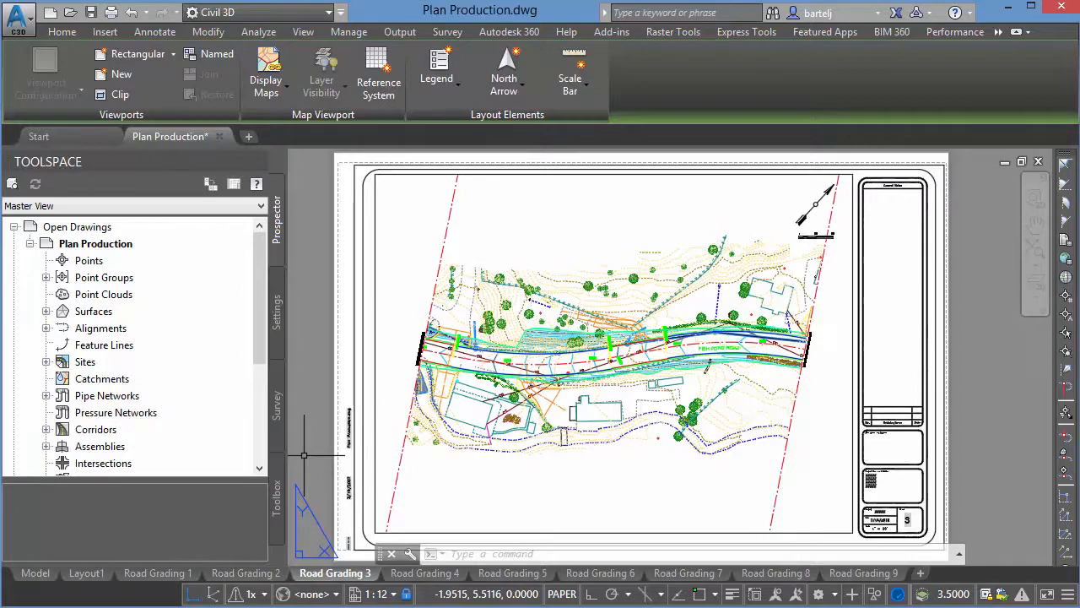
{"action": "type", "text": "EXPORTLAYOUT"}
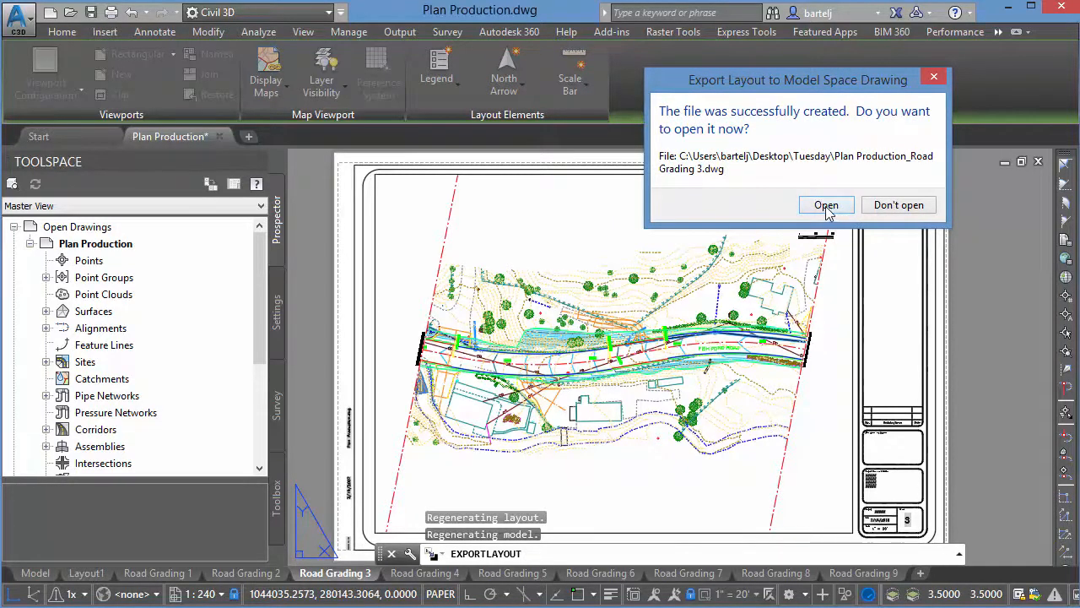
Open Plan Production_Road Grading 3.dwg, review Layout1 and Layout2, then return to Model
{"action": "left_click", "coordinate": [826, 204]}
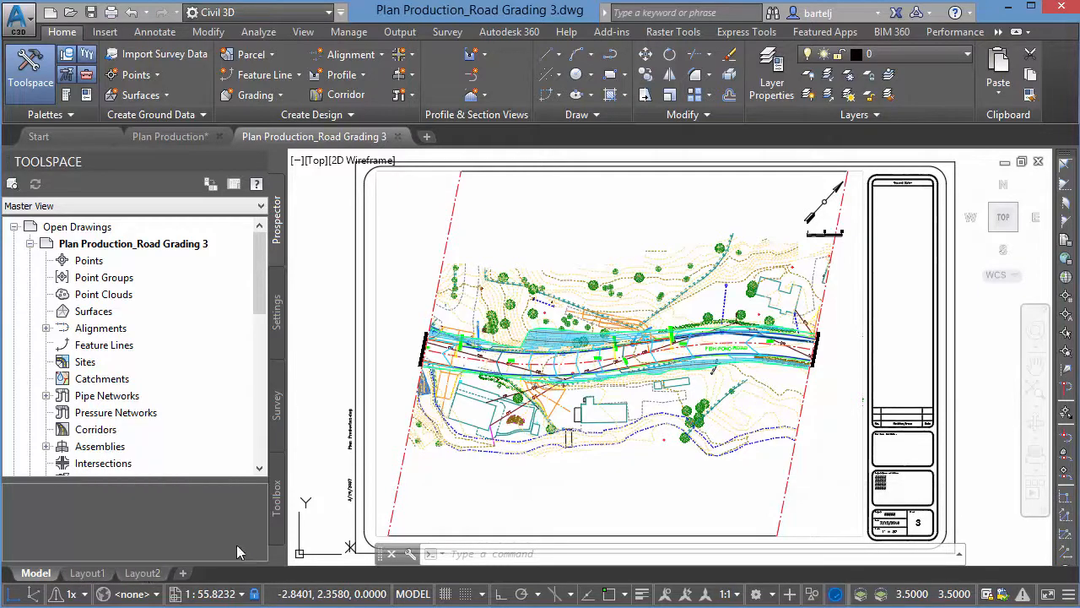
{"action": "left_click", "coordinate": [87, 572]}
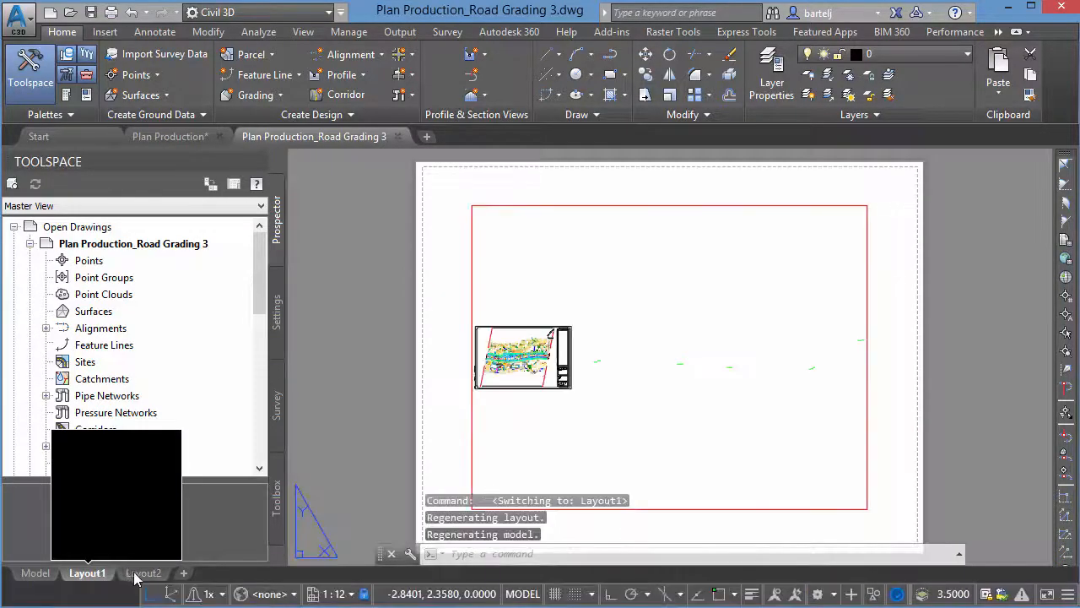
{"action": "left_click", "coordinate": [142, 573]}
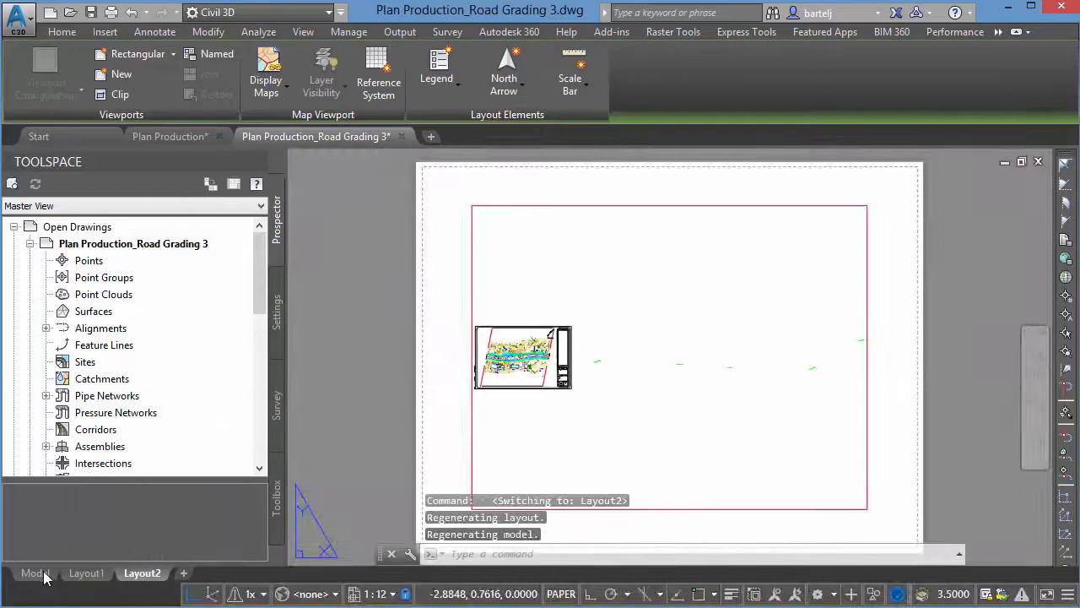
{"action": "left_click", "coordinate": [35, 573]}
{"action": "type", "text": "DIST"}
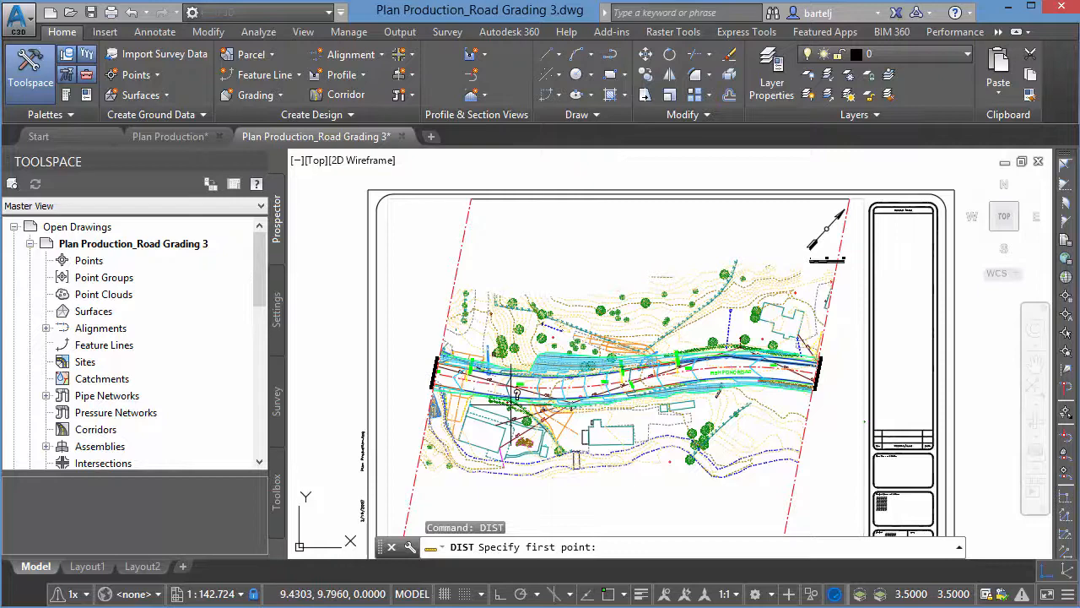
Measure a 5.6631 distance between two points in the exported drawing
{"action": "left_click", "coordinate": [518, 395]}
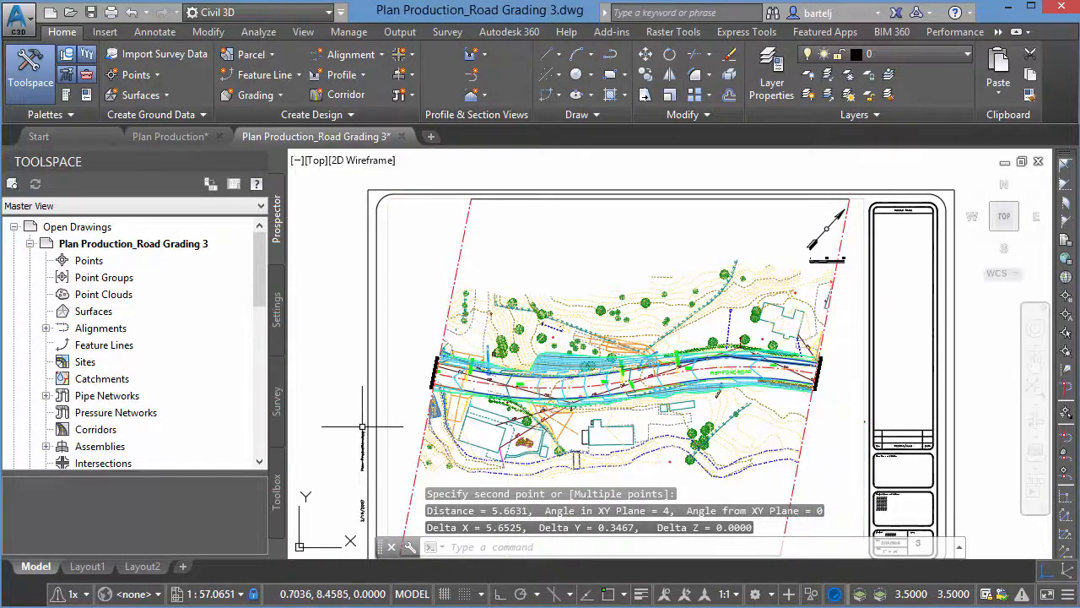
{"action": "mouse_move", "coordinate": [339, 408]}
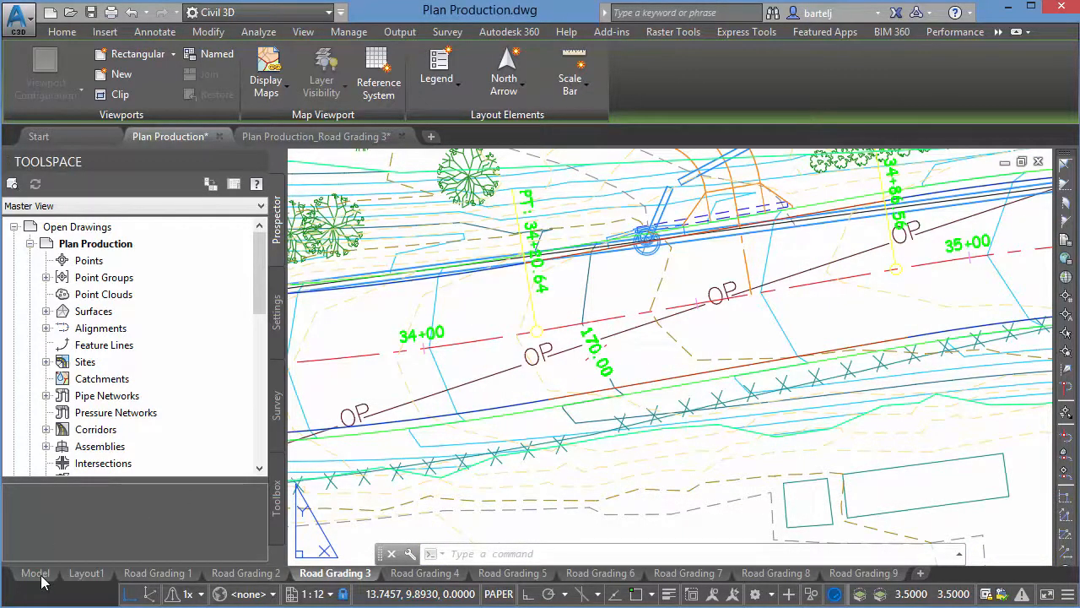
Measure 49.9960 from a midpoint in Plan Production's model space, then start DIST in the exported drawing
{"action": "left_click", "coordinate": [35, 572]}
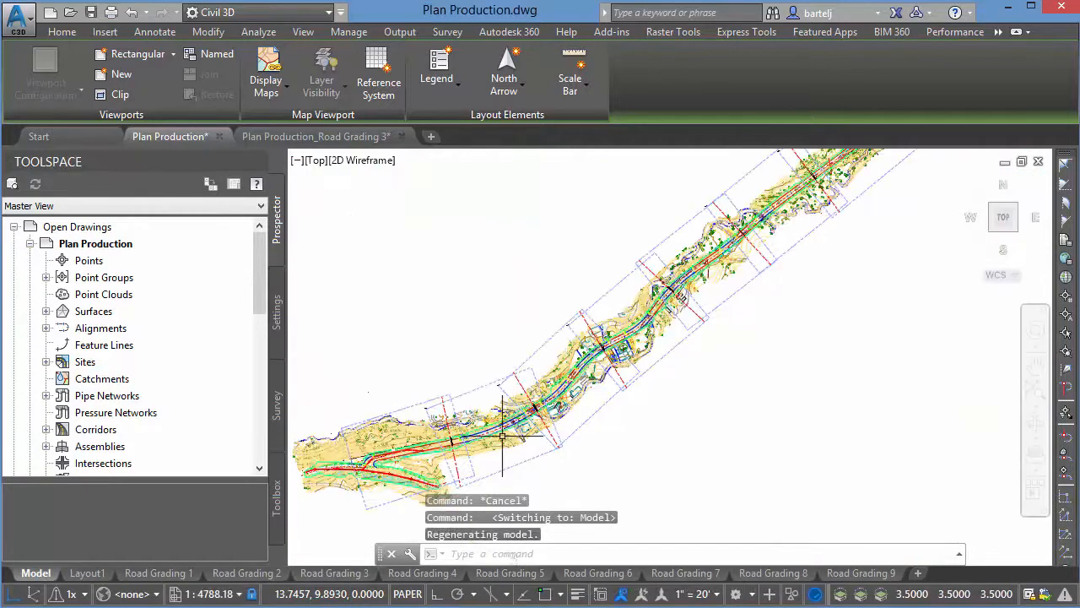
{"action": "left_click", "coordinate": [60, 32]}
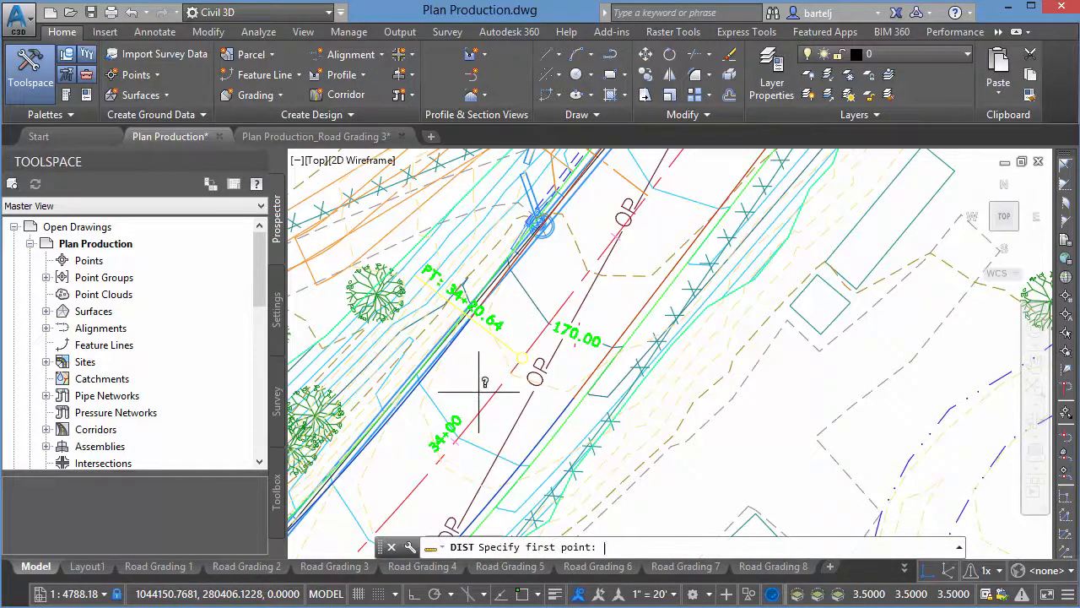
{"action": "type", "text": "mid"}
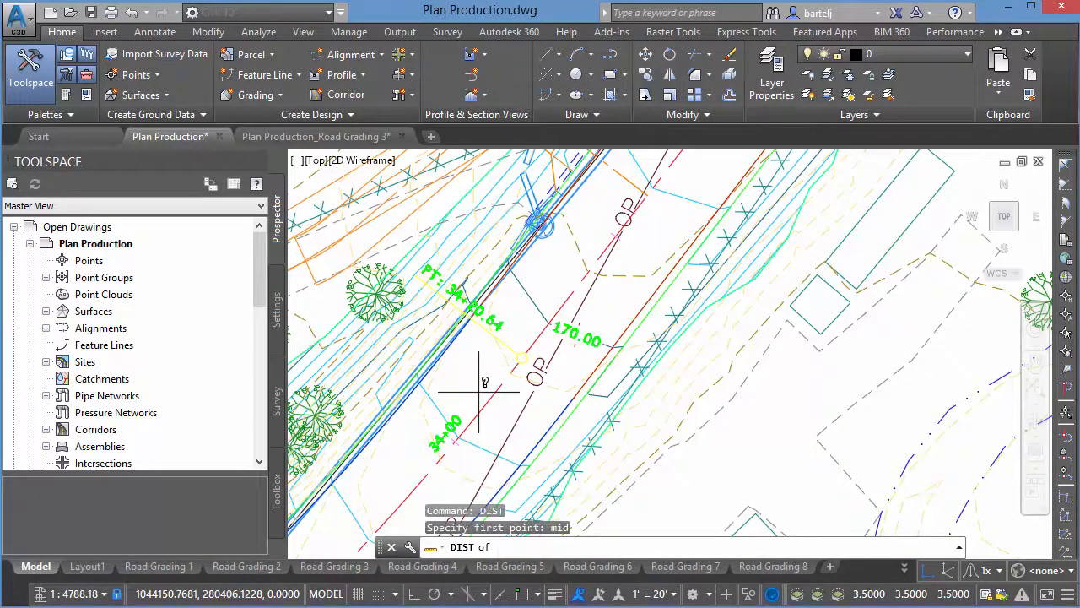
{"action": "left_click", "coordinate": [479, 391]}
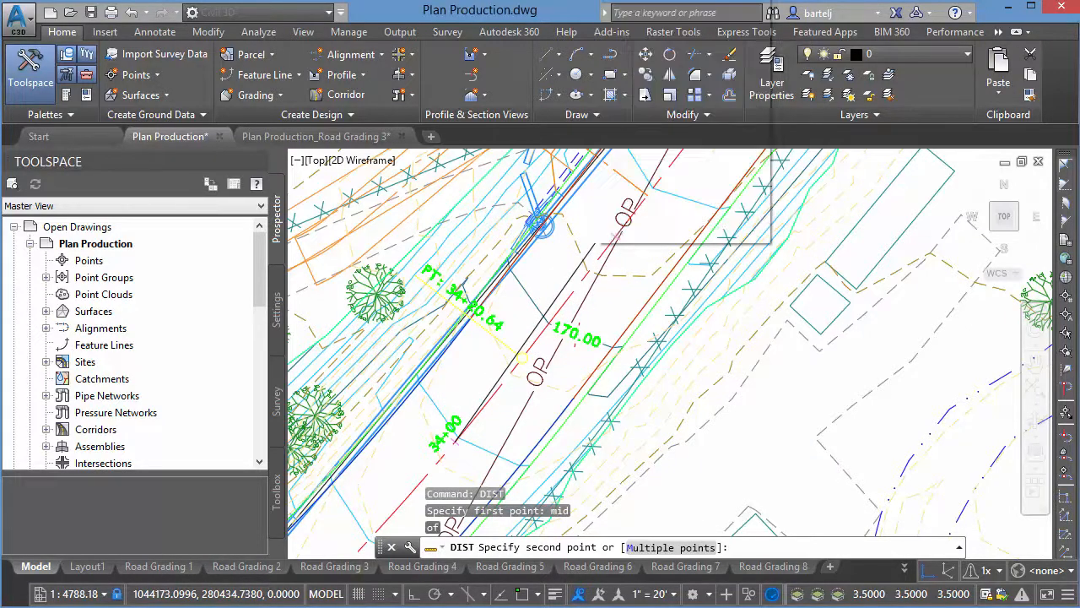
{"action": "left_click", "coordinate": [608, 234]}
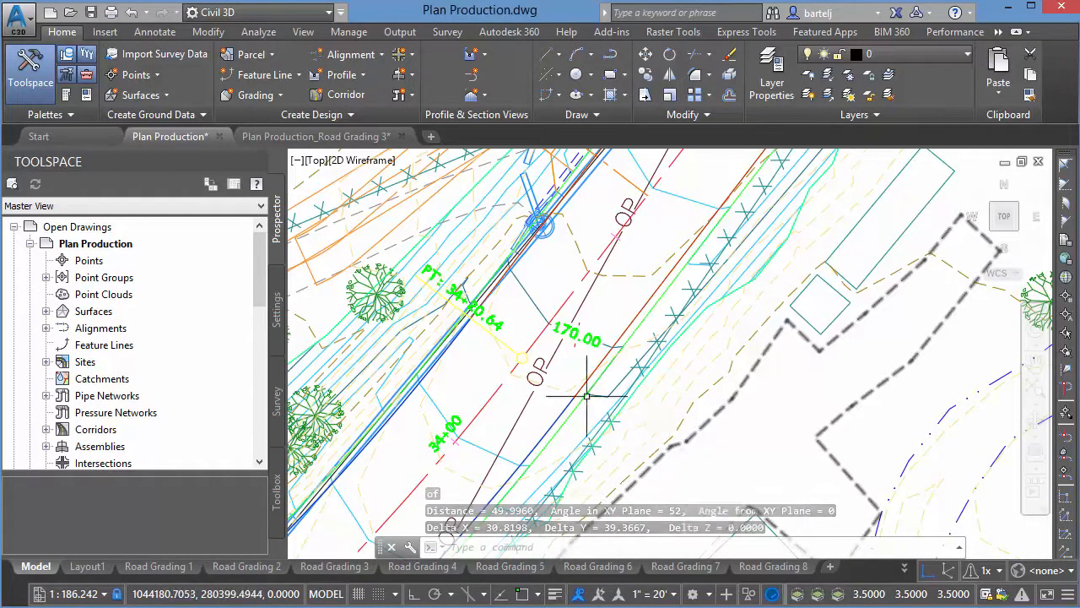
{"action": "left_click", "coordinate": [316, 136]}
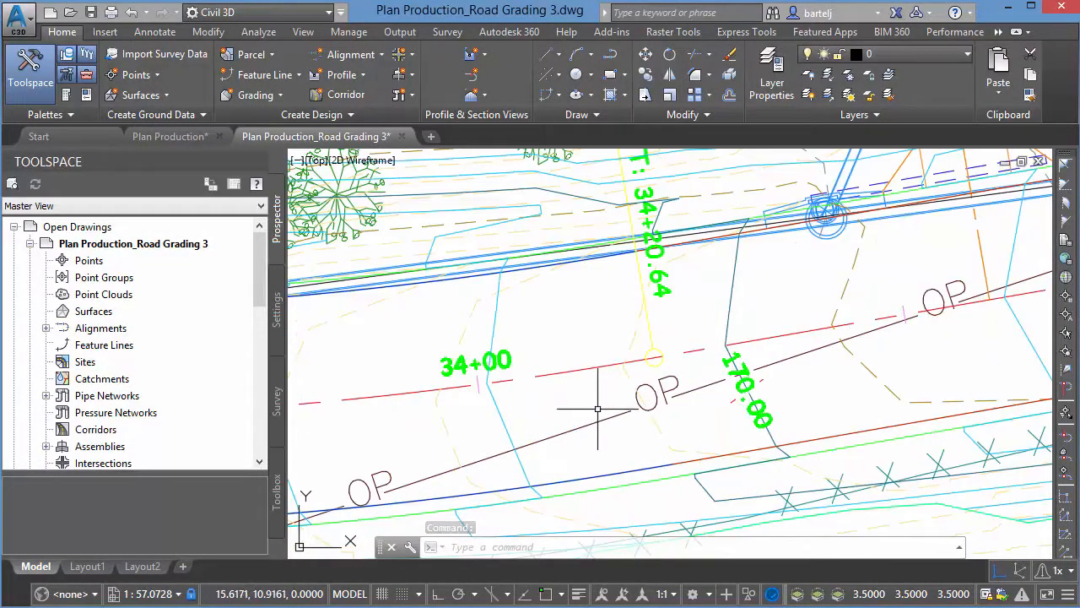
{"action": "type", "text": "d"}
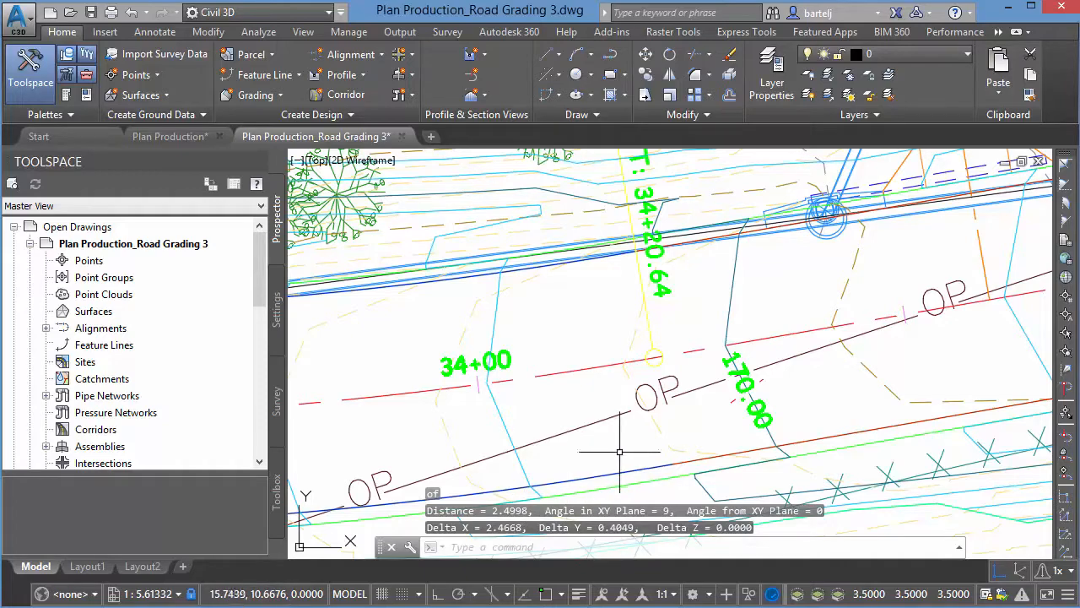
{"action": "mouse_move", "coordinate": [637, 445]}
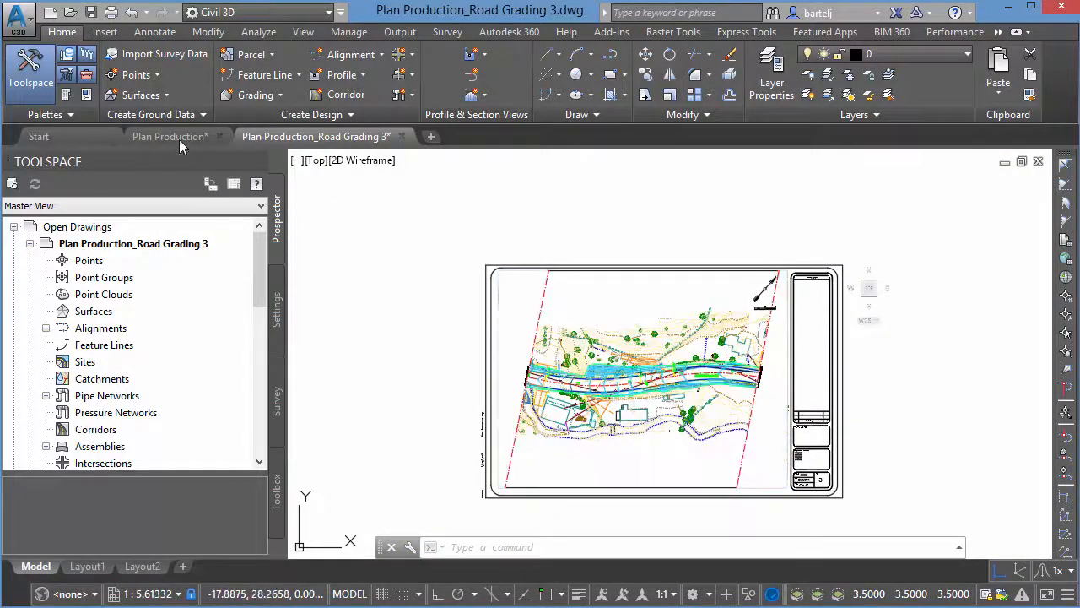
Return to Plan Production's Road Grading 3 sheet and inspect its viewport properties
{"action": "left_click", "coordinate": [169, 136]}
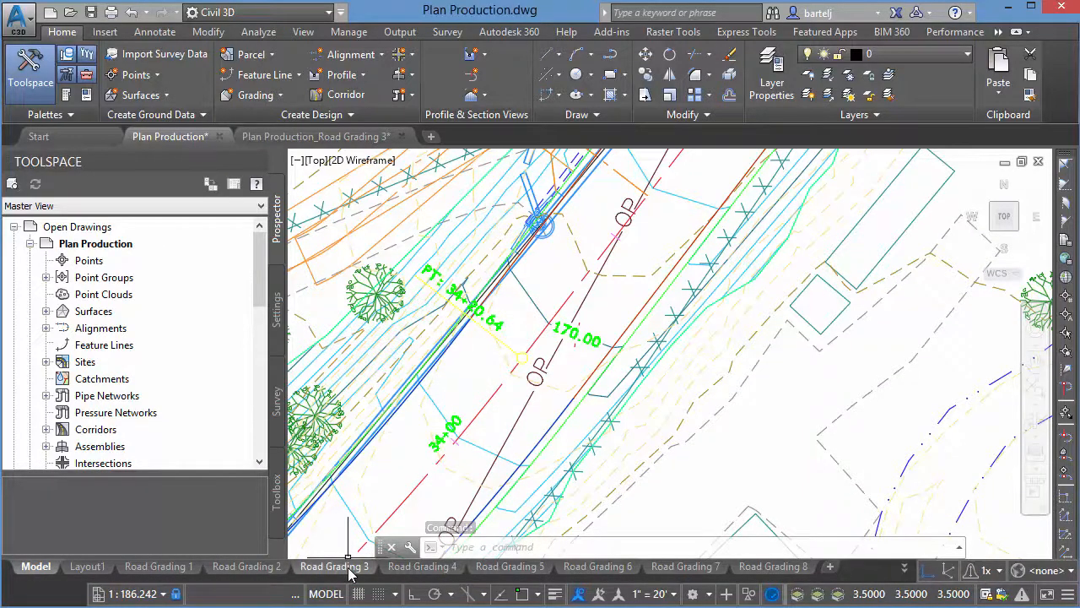
{"action": "left_click", "coordinate": [335, 566]}
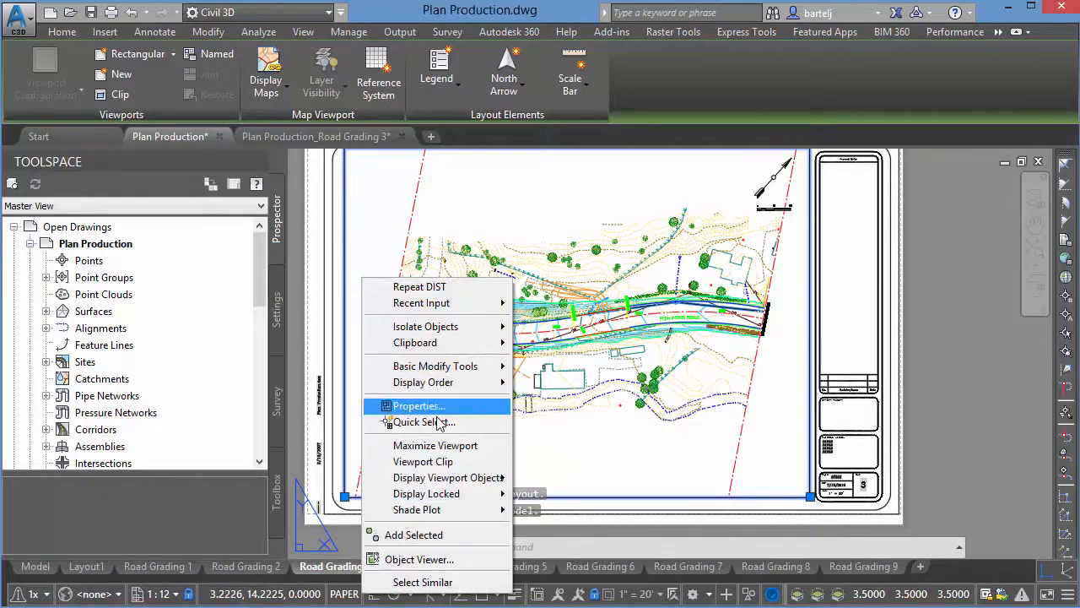
{"action": "left_click", "coordinate": [419, 406]}
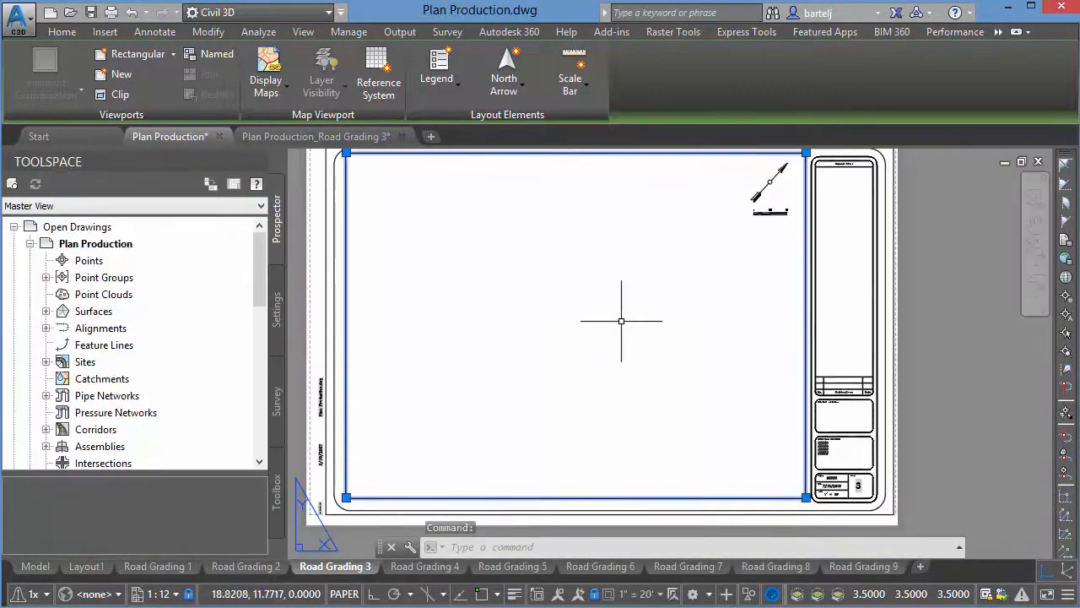
{"action": "mouse_move", "coordinate": [524, 398]}
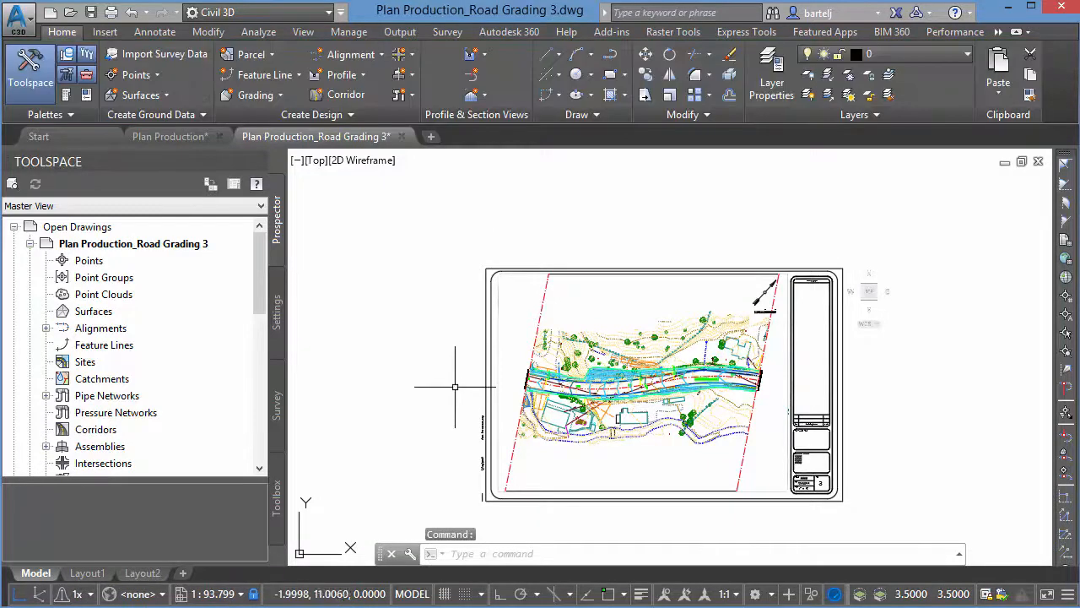
Scale all objects by a factor of 20 from an endpoint base point
{"action": "type", "text": "scal"}
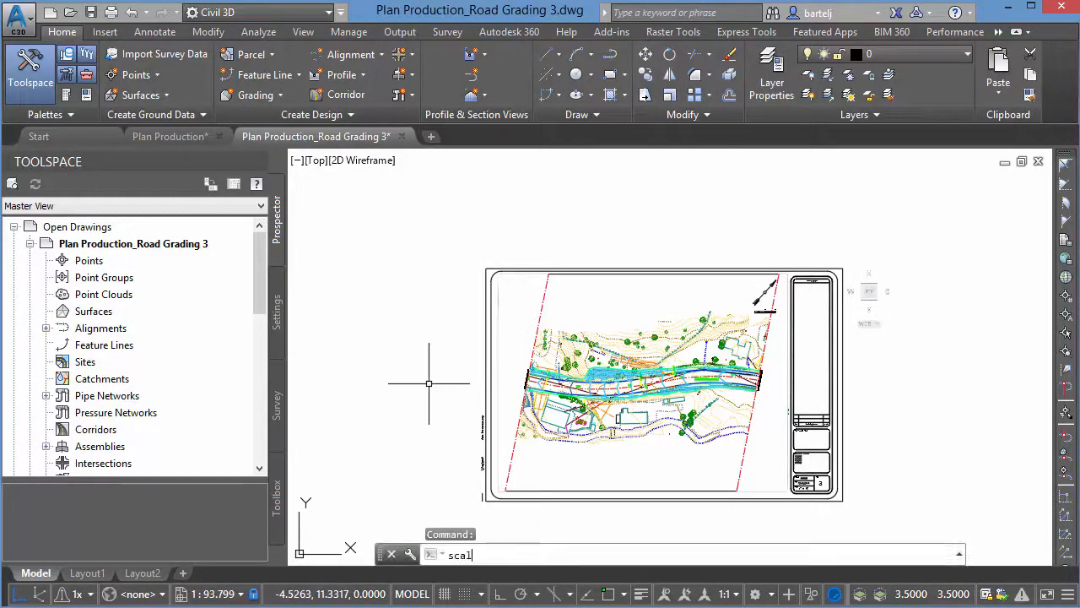
{"action": "key", "text": "Enter"}
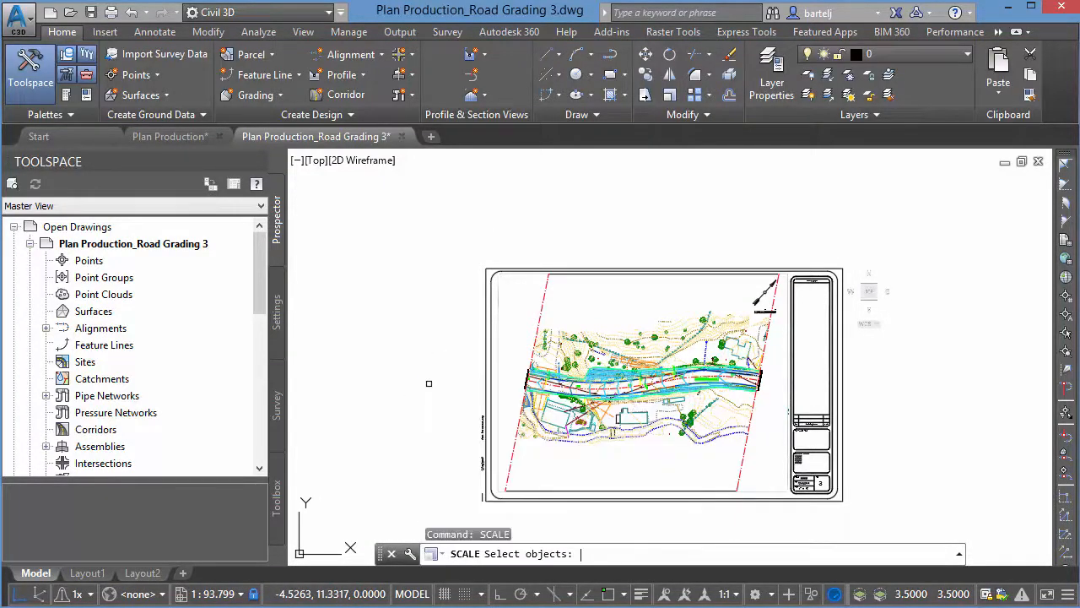
{"action": "type", "text": "all"}
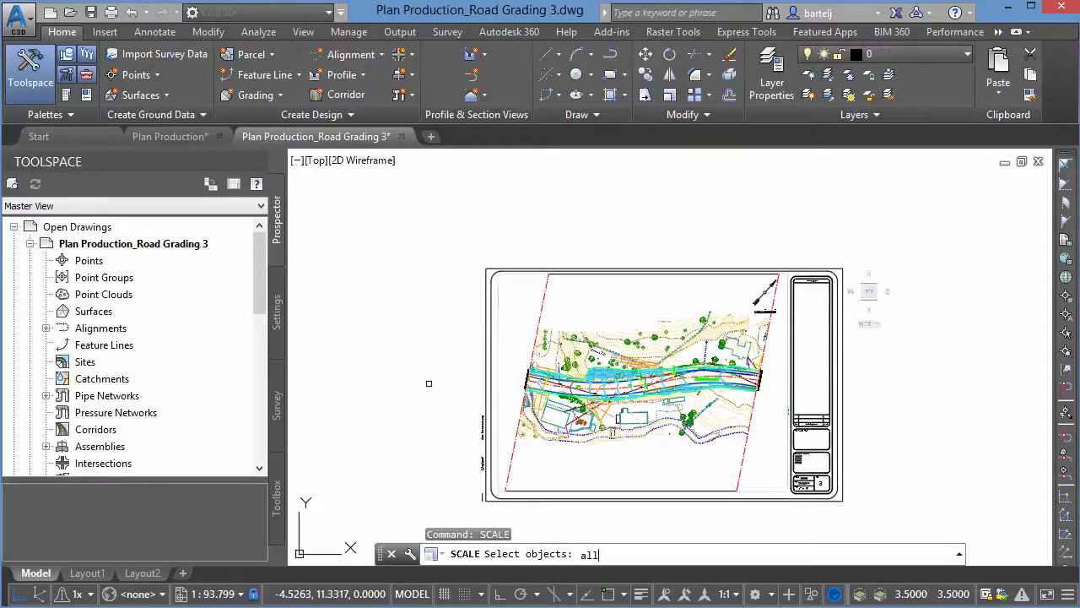
{"action": "key", "text": "Enter"}
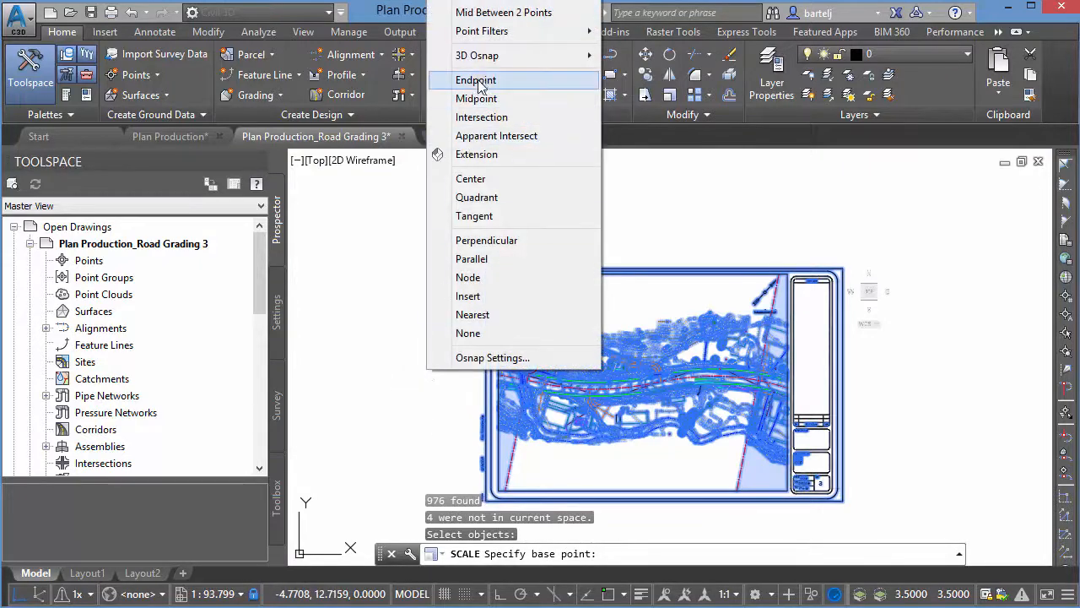
{"action": "left_click", "coordinate": [475, 80]}
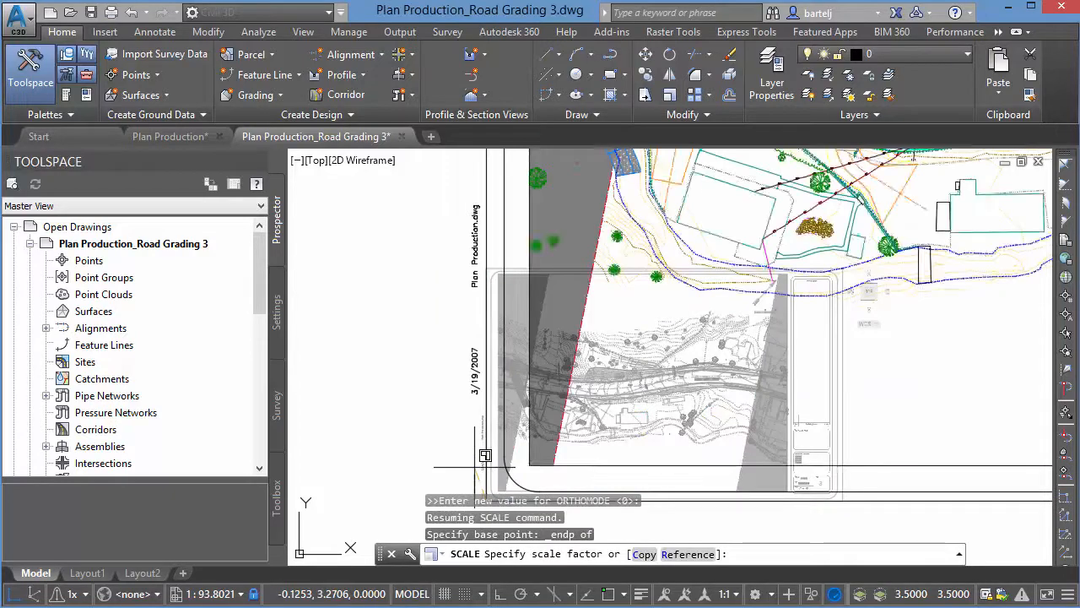
{"action": "type", "text": "20"}
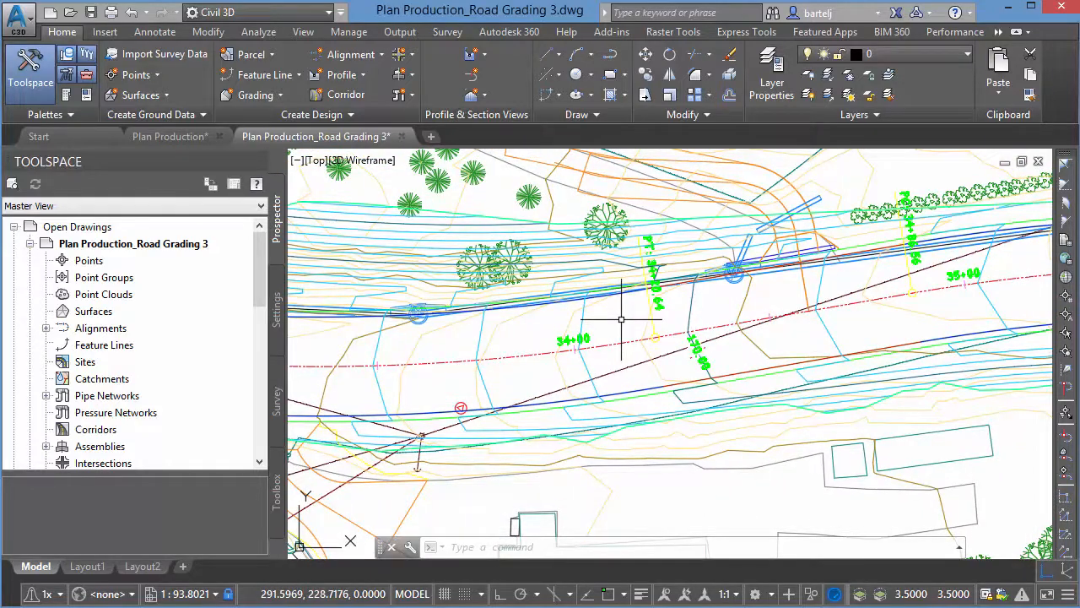
{"action": "type", "text": "1"}
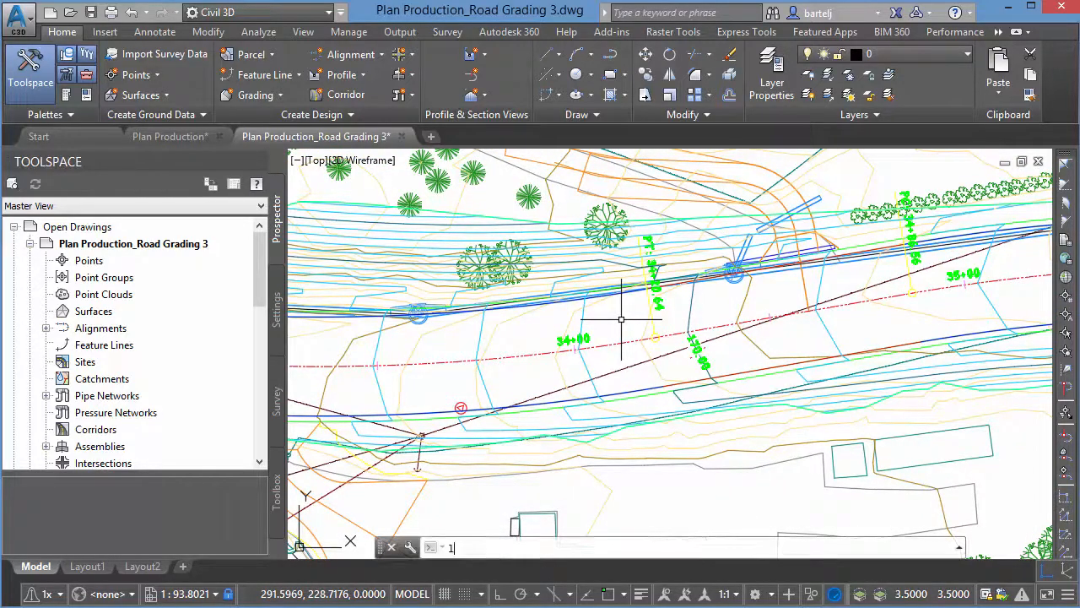
Set LTSCALE to 20 and confirm a check distance of 49.9960
{"action": "type", "text": "LT"}
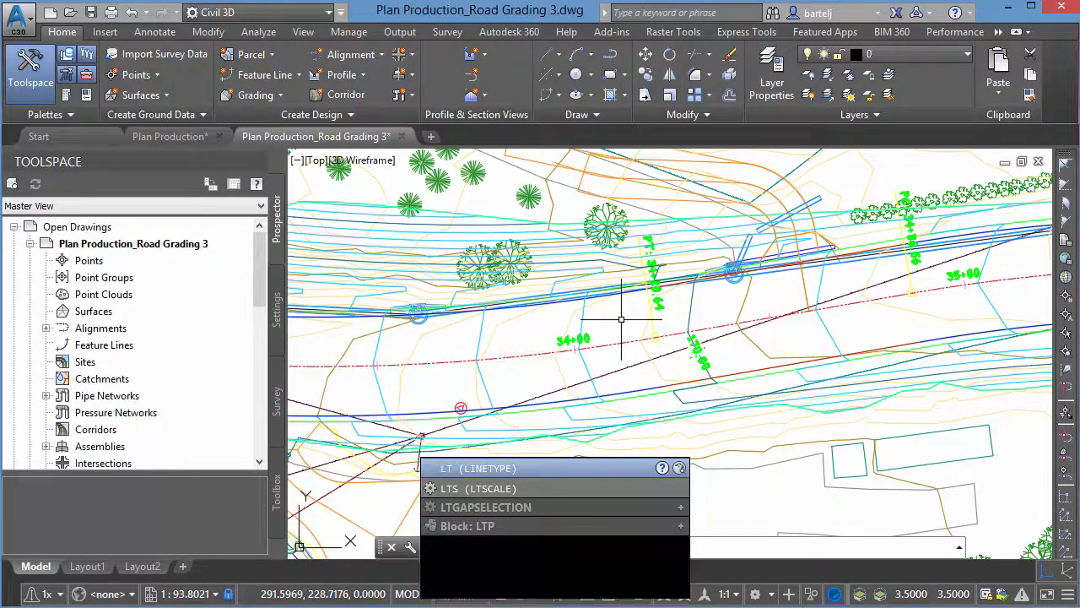
{"action": "type", "text": "20"}
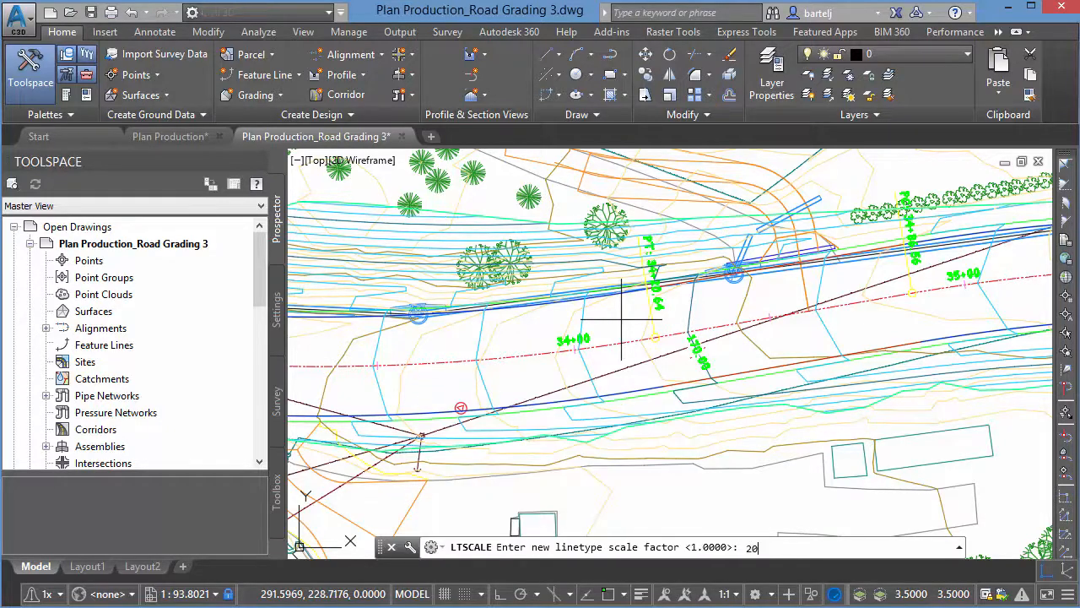
{"action": "key", "text": "enter"}
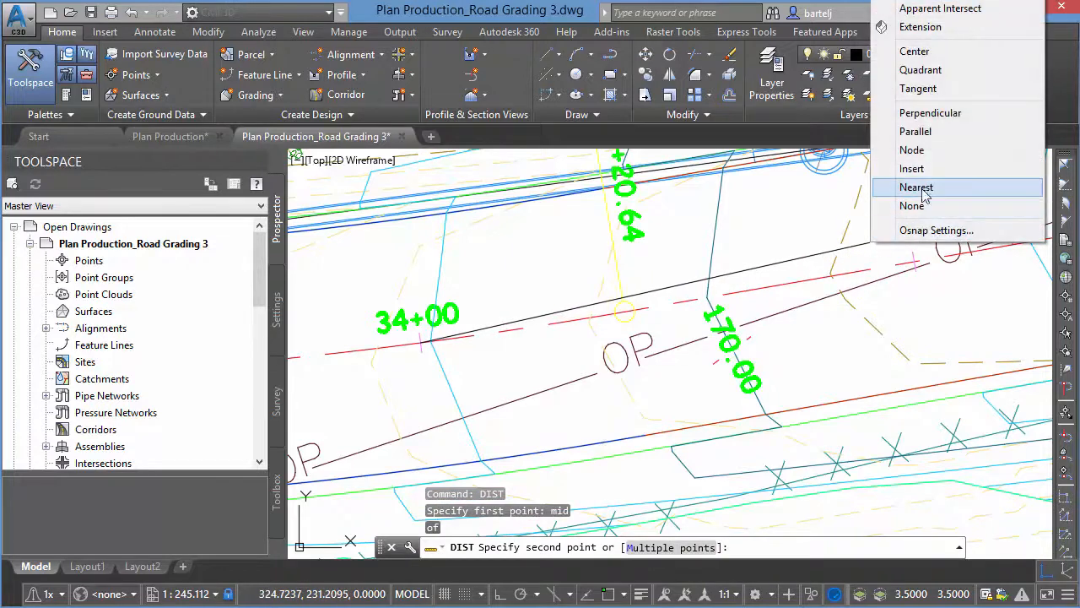
{"action": "left_click", "coordinate": [917, 186]}
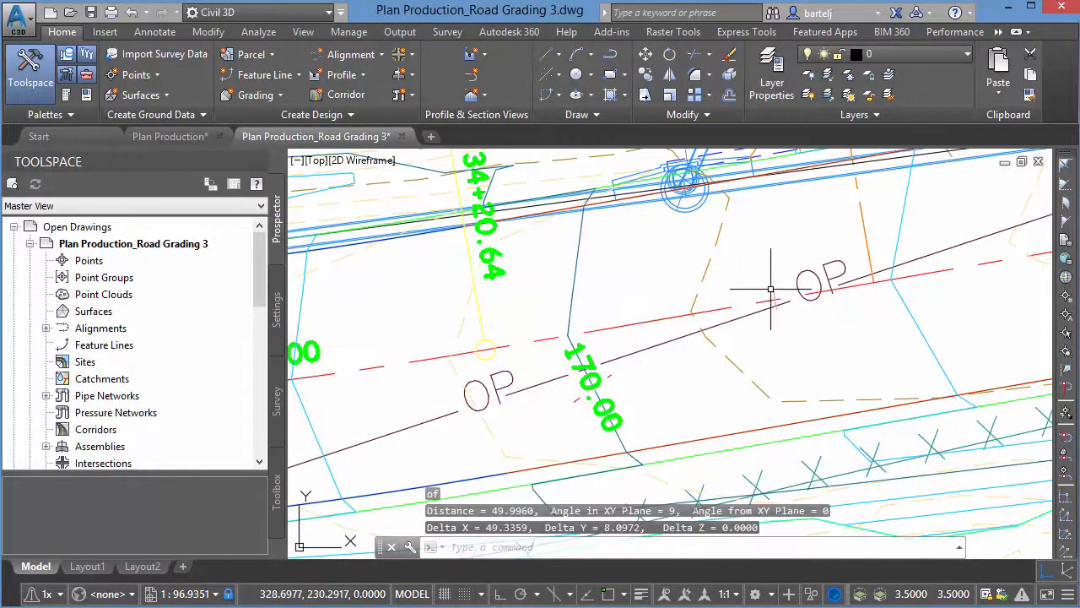
{"action": "mouse_move", "coordinate": [498, 494]}
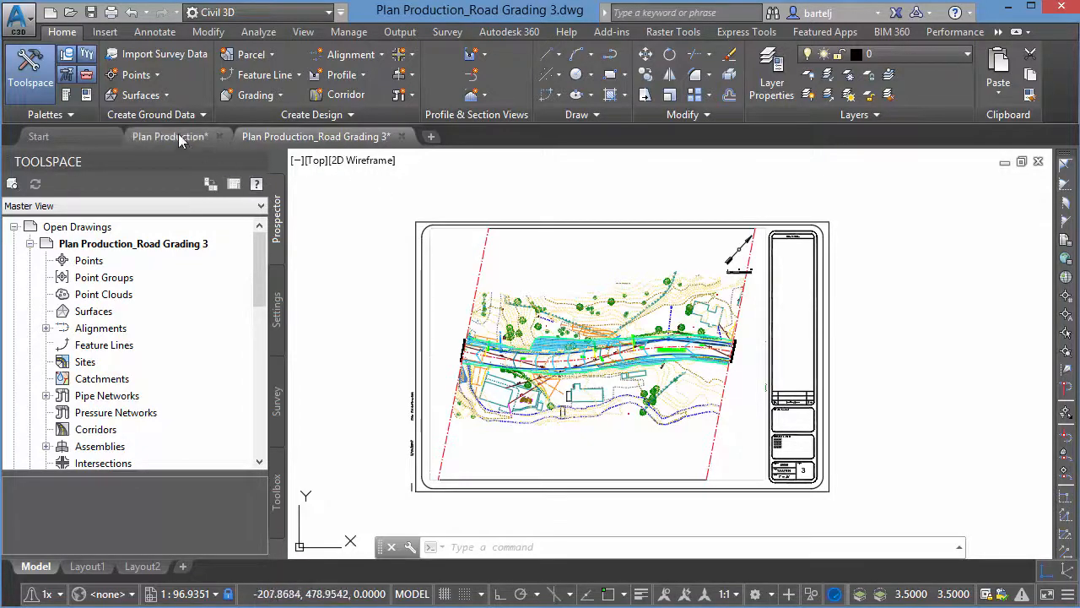
Copy the 8-object building outline from Plan Production's model space to the clipboard
{"action": "left_click", "coordinate": [169, 136]}
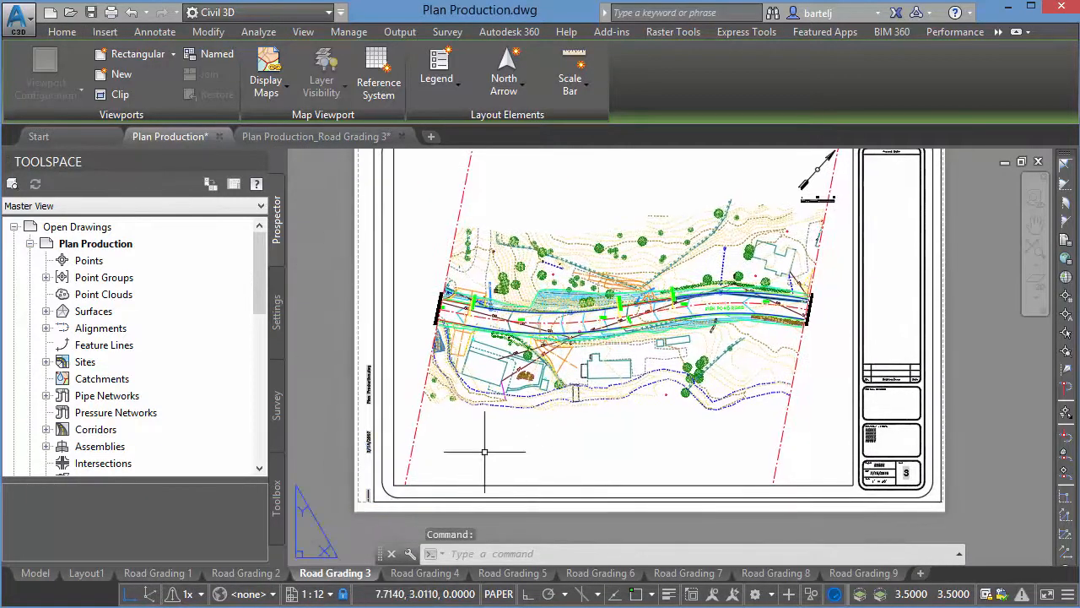
{"action": "left_click", "coordinate": [36, 573]}
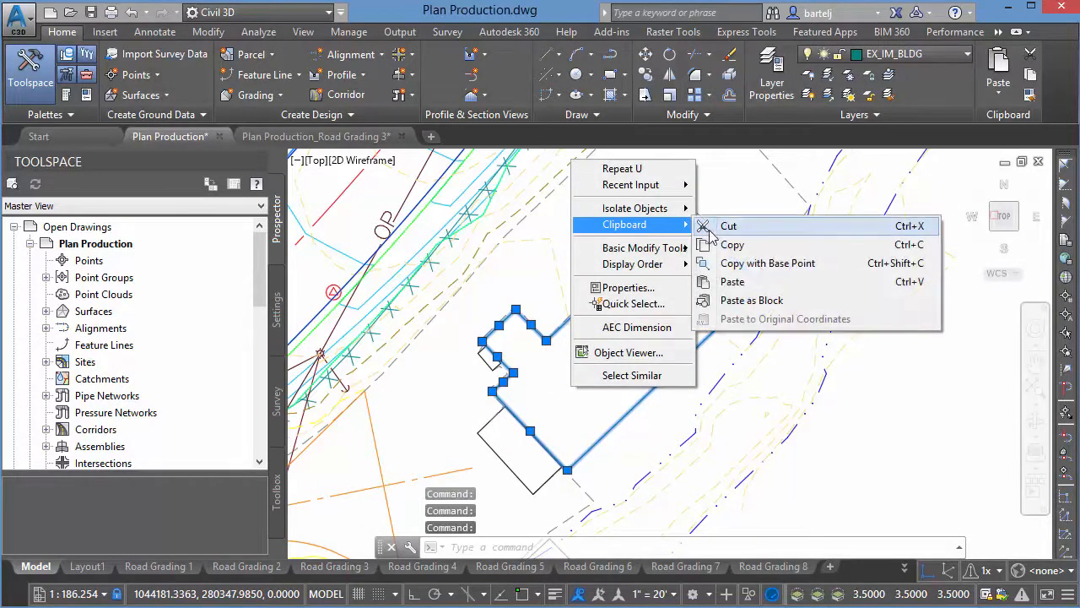
{"action": "left_click", "coordinate": [732, 245]}
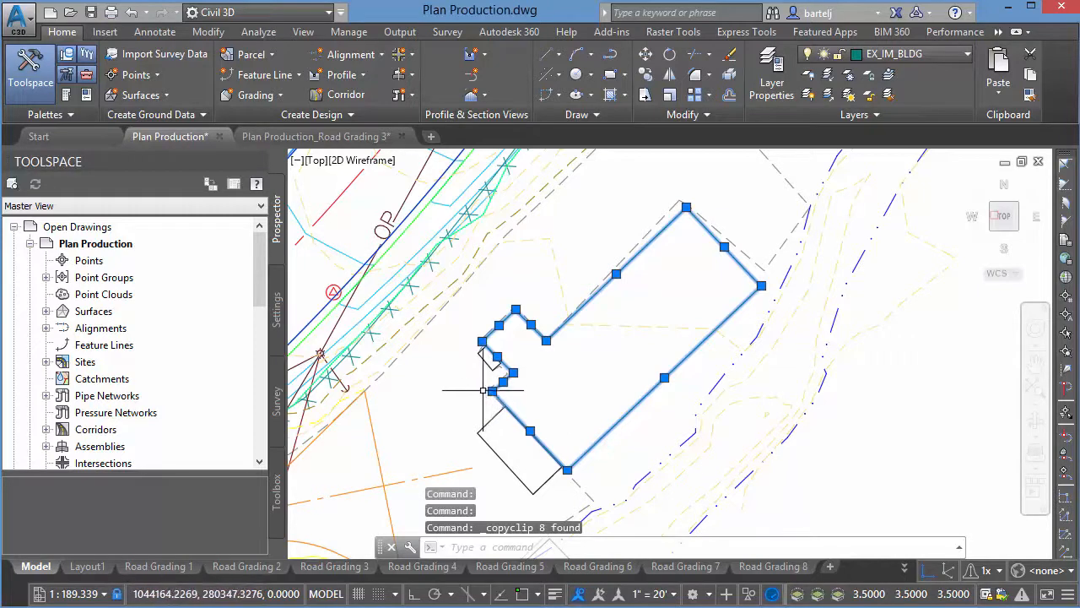
{"action": "mouse_move", "coordinate": [484, 390]}
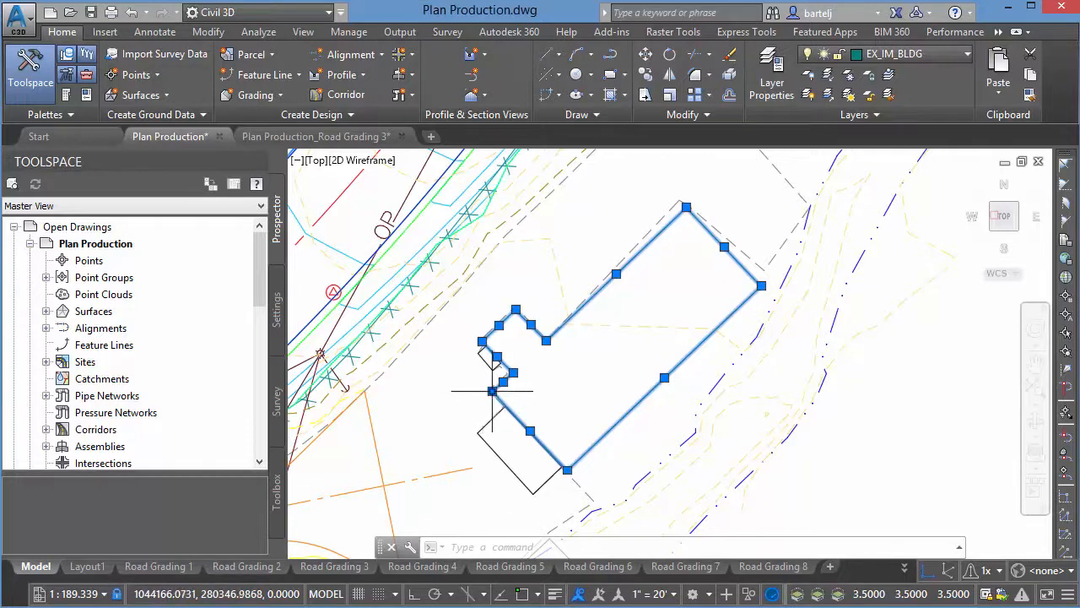
{"action": "left_click", "coordinate": [492, 391]}
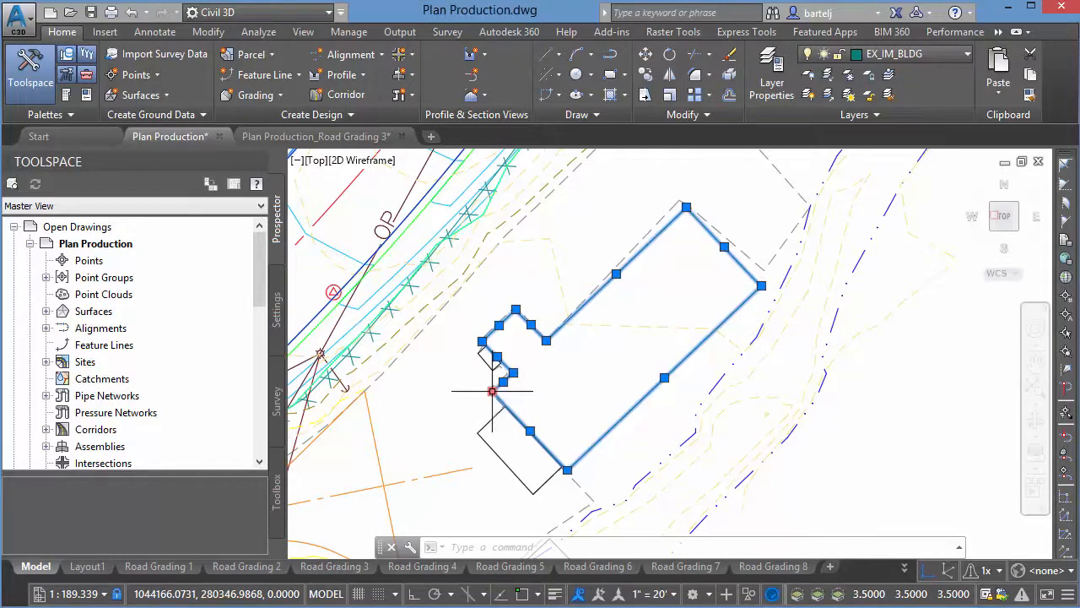
{"action": "mouse_move", "coordinate": [316, 136]}
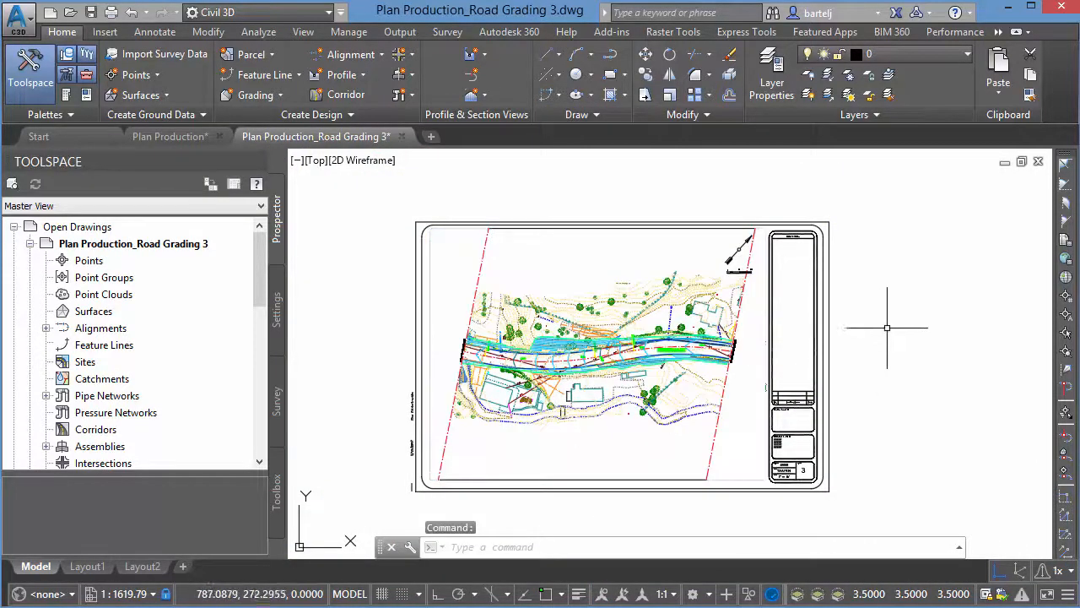
Paste the building outline into Road Grading 3 at its original coordinates
{"action": "right_click", "coordinate": [887, 328]}
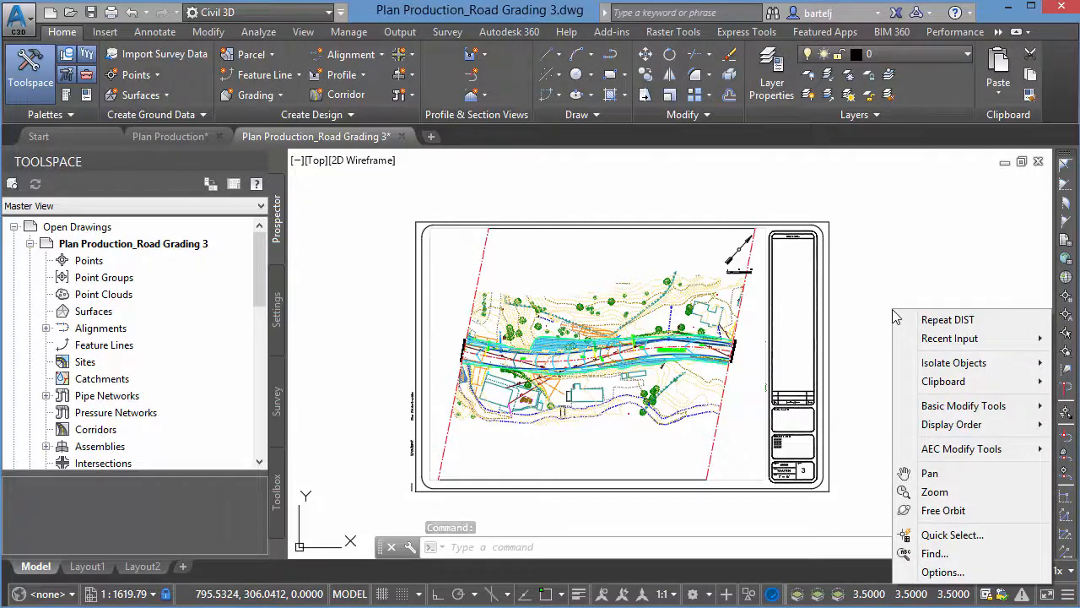
{"action": "mouse_move", "coordinate": [942, 382]}
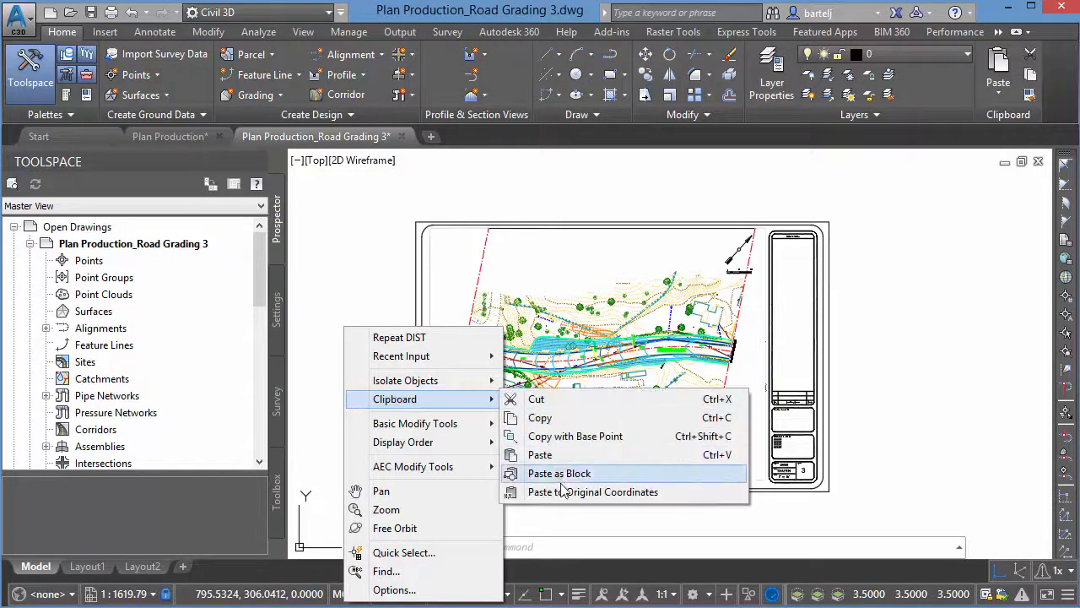
{"action": "mouse_move", "coordinate": [570, 492]}
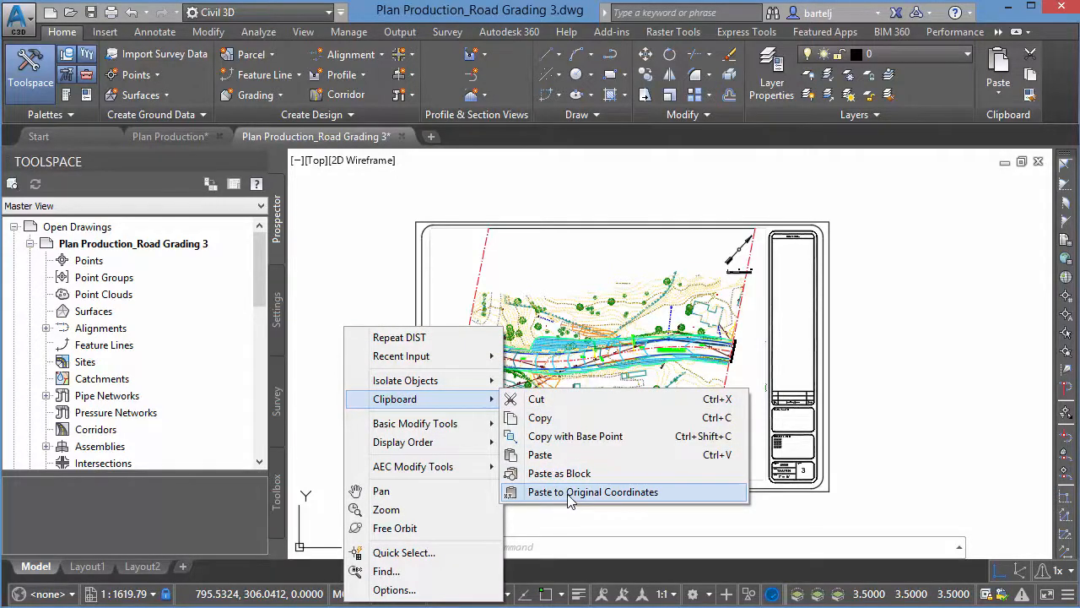
{"action": "left_click", "coordinate": [592, 492]}
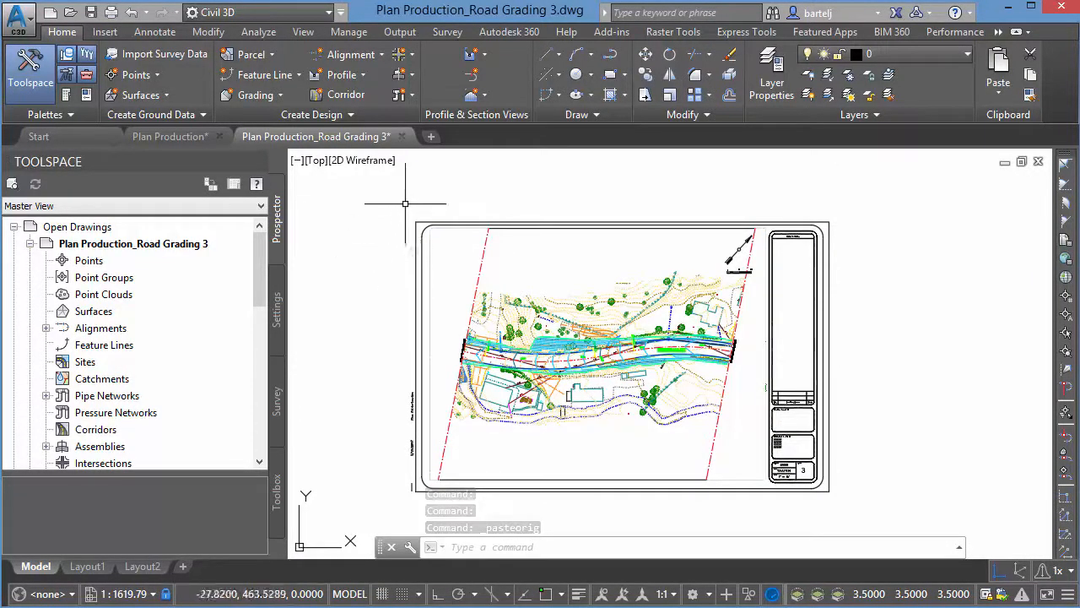
{"action": "left_click", "coordinate": [303, 31]}
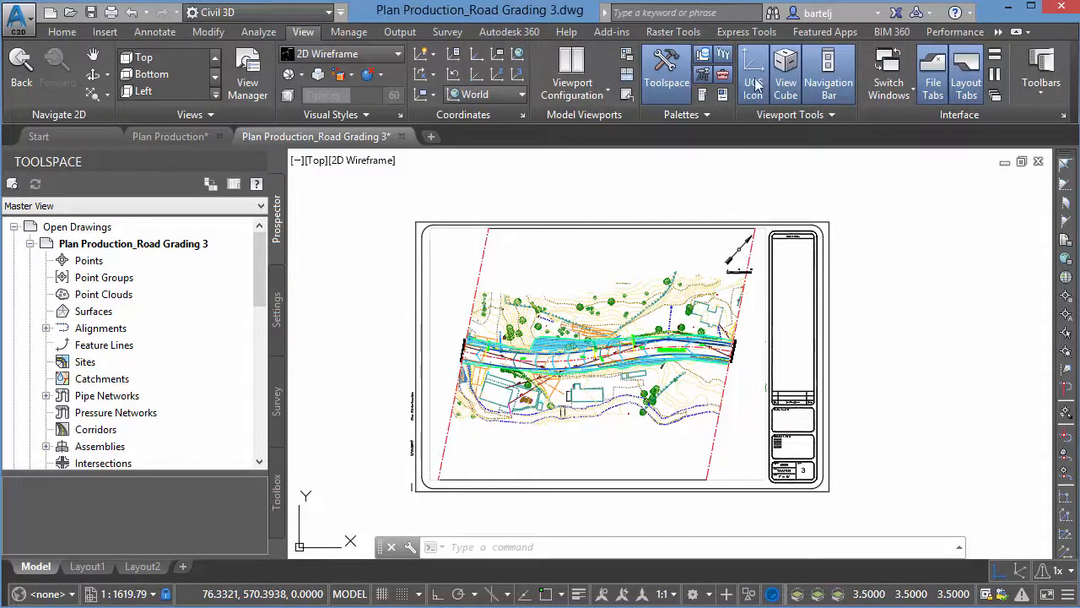
Split into Two: Vertical viewports and zoom the right one to 1044000,280000, height 1000
{"action": "left_click", "coordinate": [572, 74]}
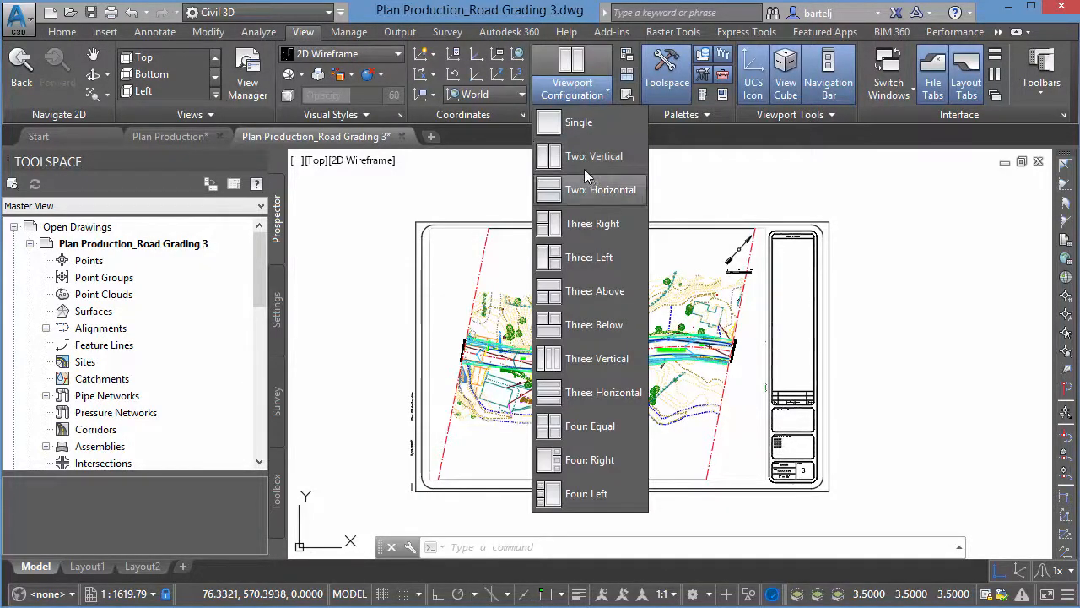
{"action": "mouse_move", "coordinate": [587, 157]}
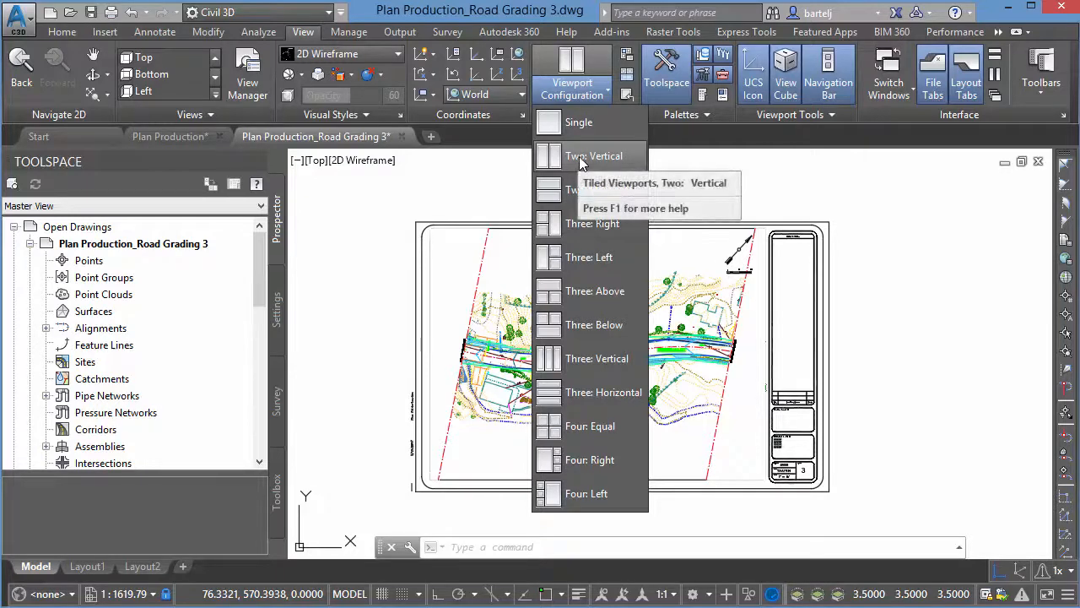
{"action": "left_click", "coordinate": [593, 157]}
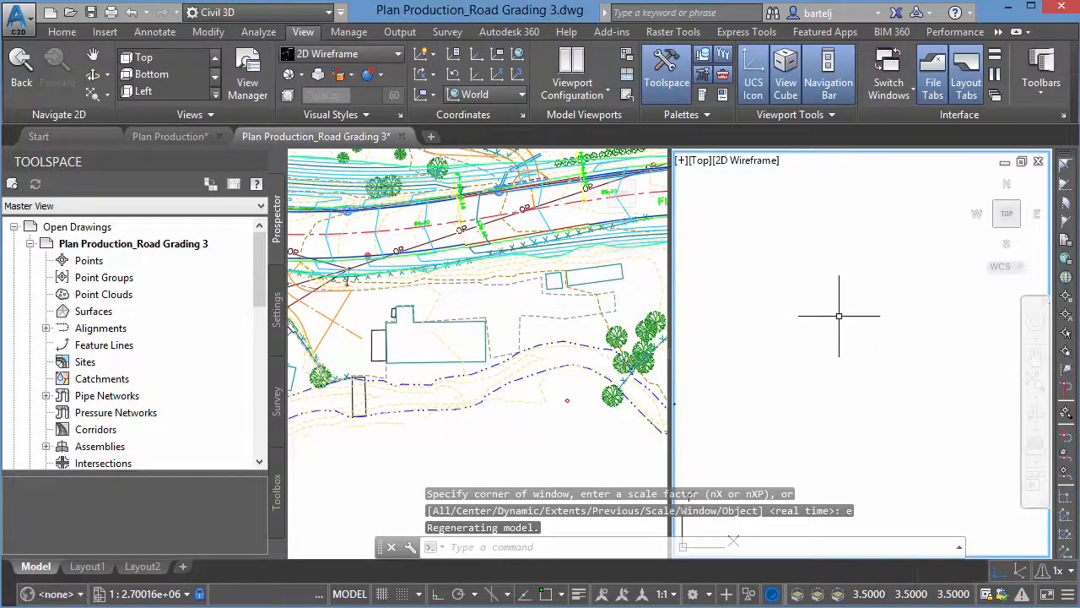
{"action": "mouse_move", "coordinate": [722, 376]}
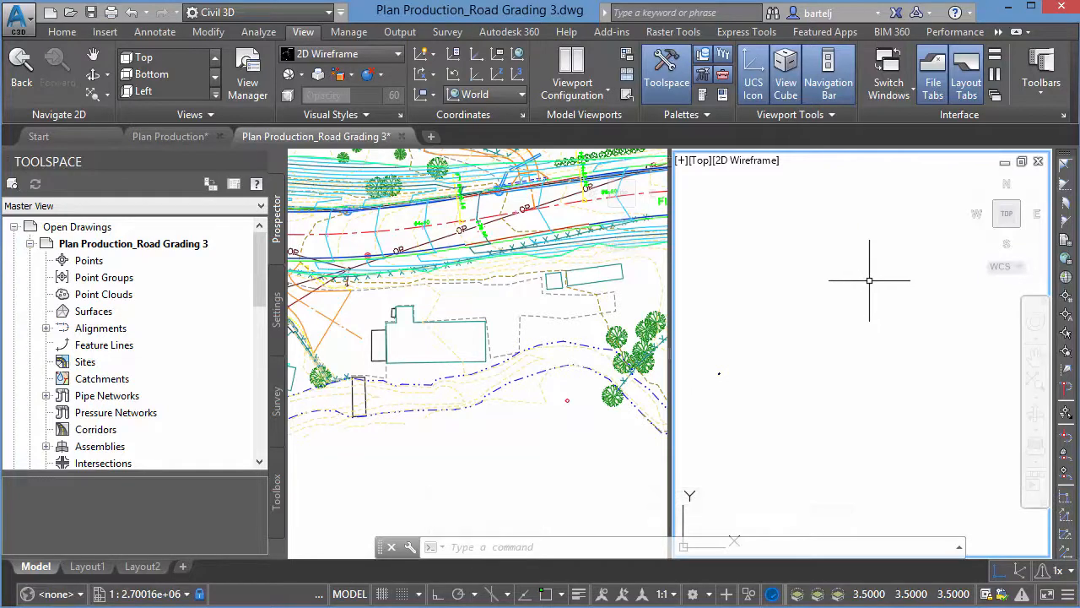
{"action": "mouse_move", "coordinate": [778, 351]}
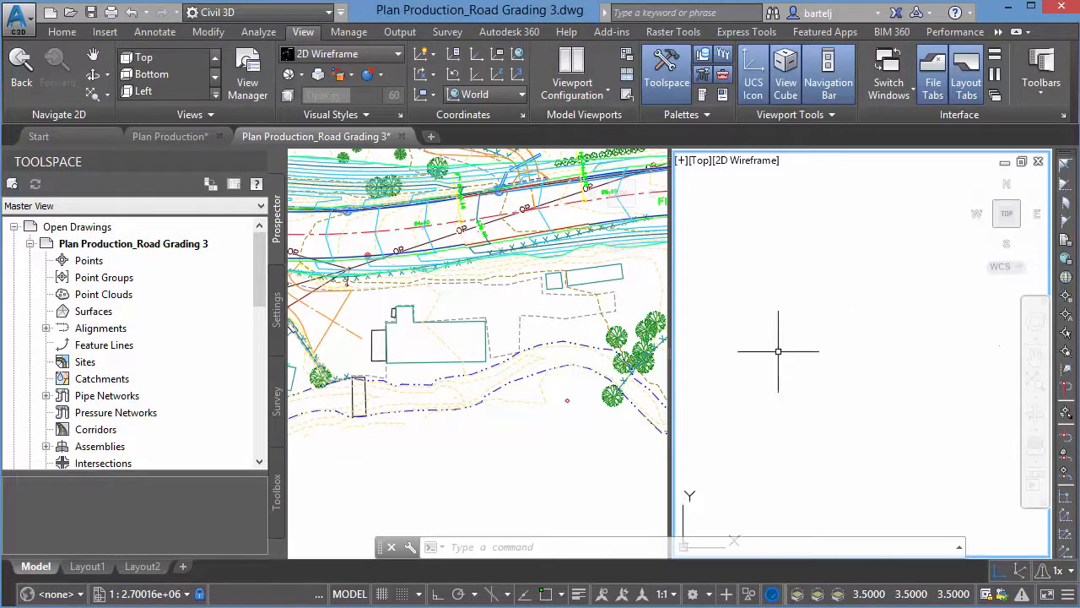
{"action": "type", "text": "z"}
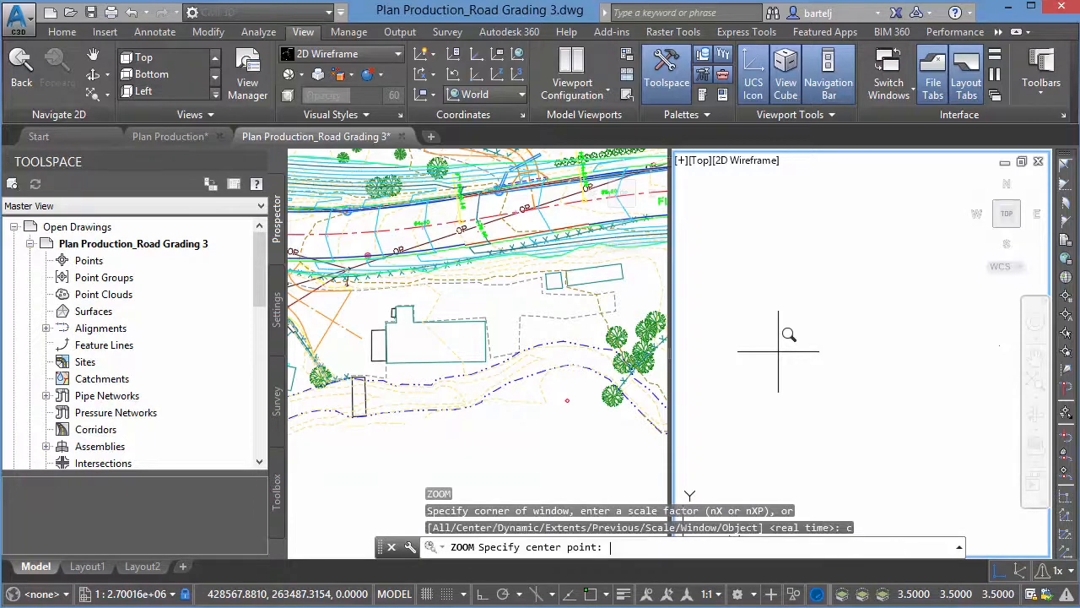
{"action": "type", "text": "10"}
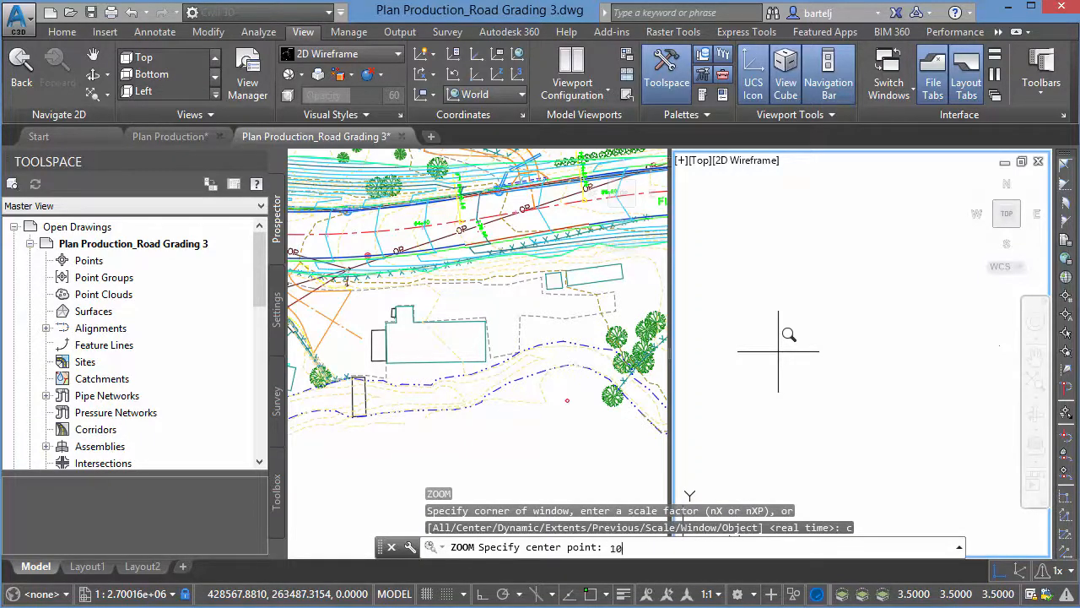
{"action": "type", "text": "44000"}
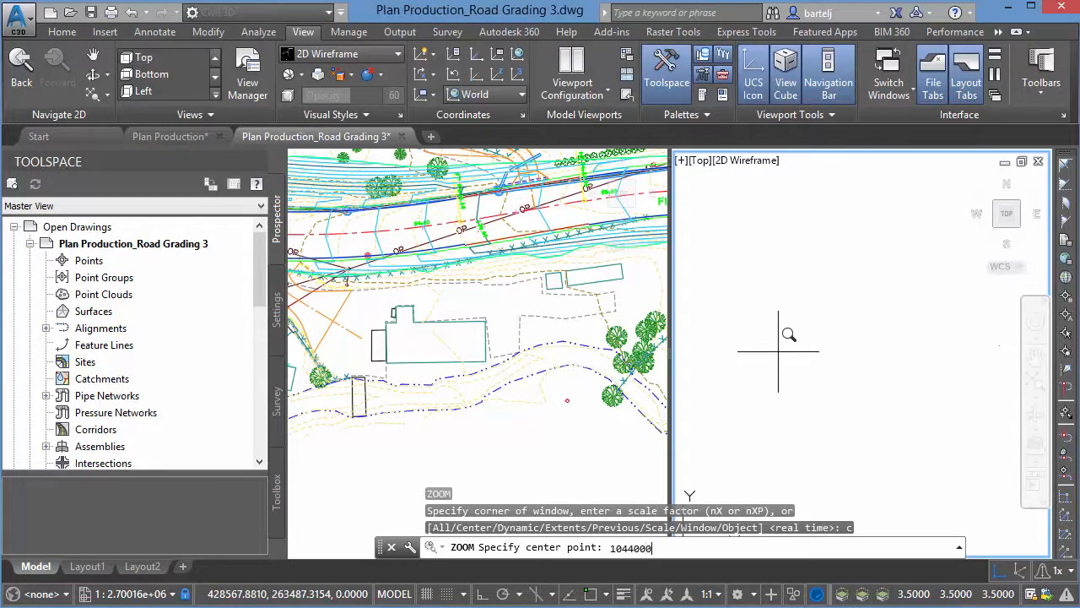
{"action": "type", "text": ","}
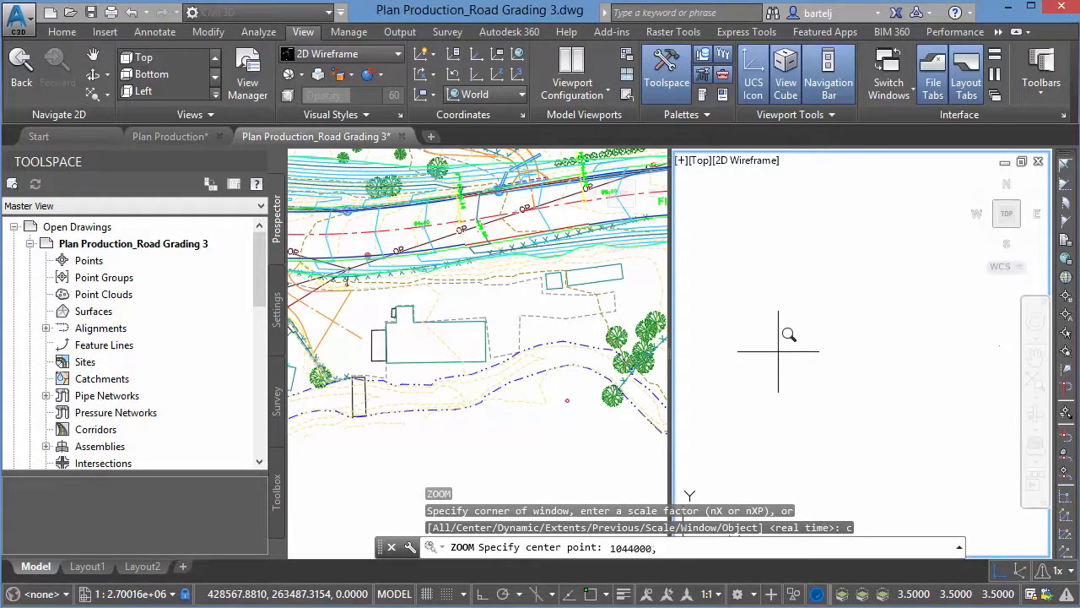
{"action": "type", "text": "280000"}
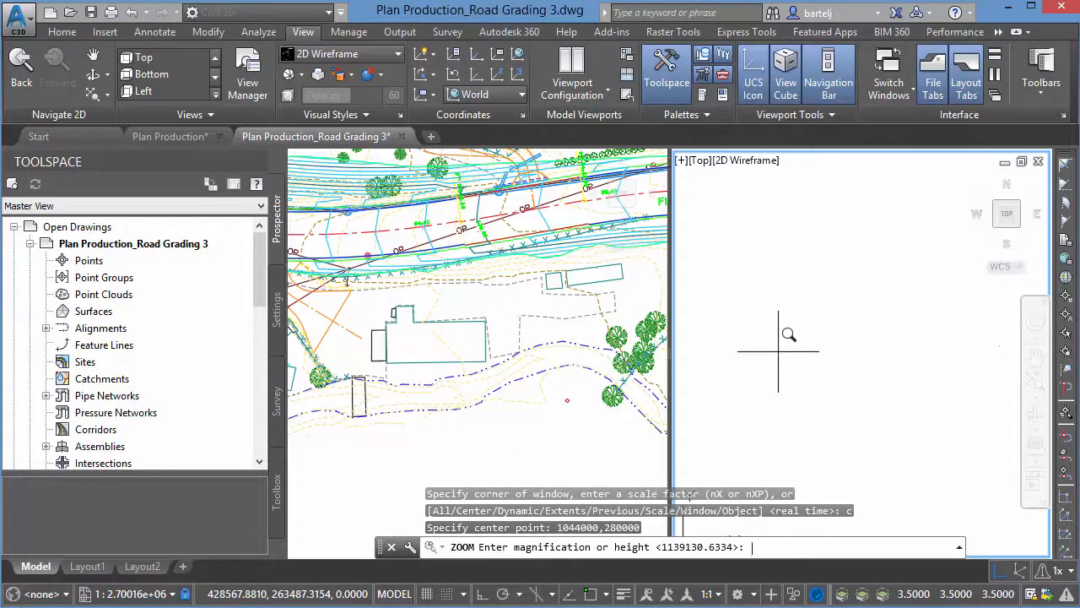
{"action": "type", "text": "1000"}
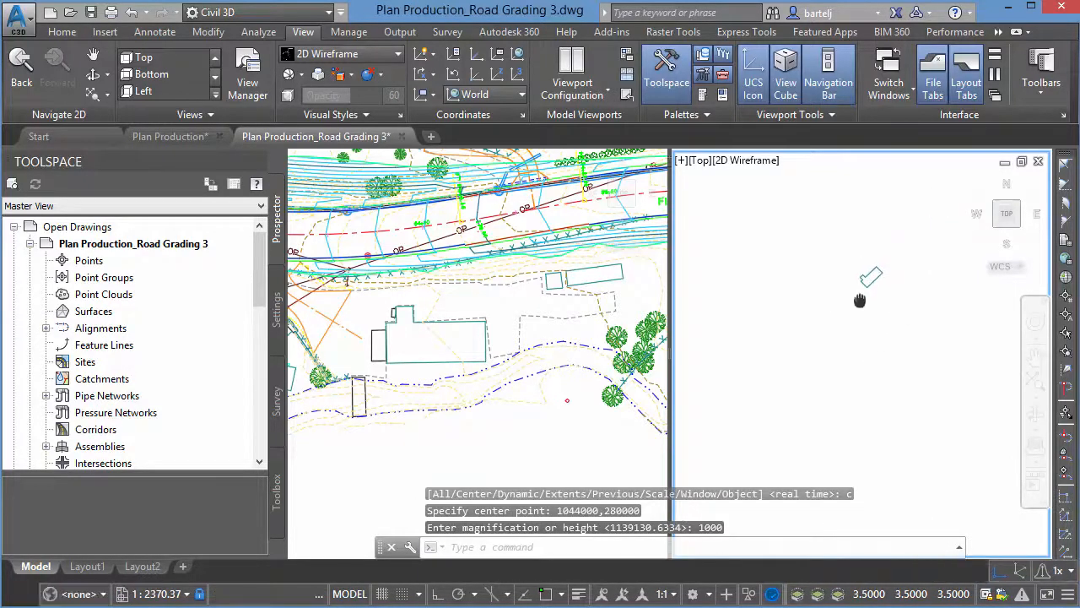
{"action": "mouse_move", "coordinate": [803, 345]}
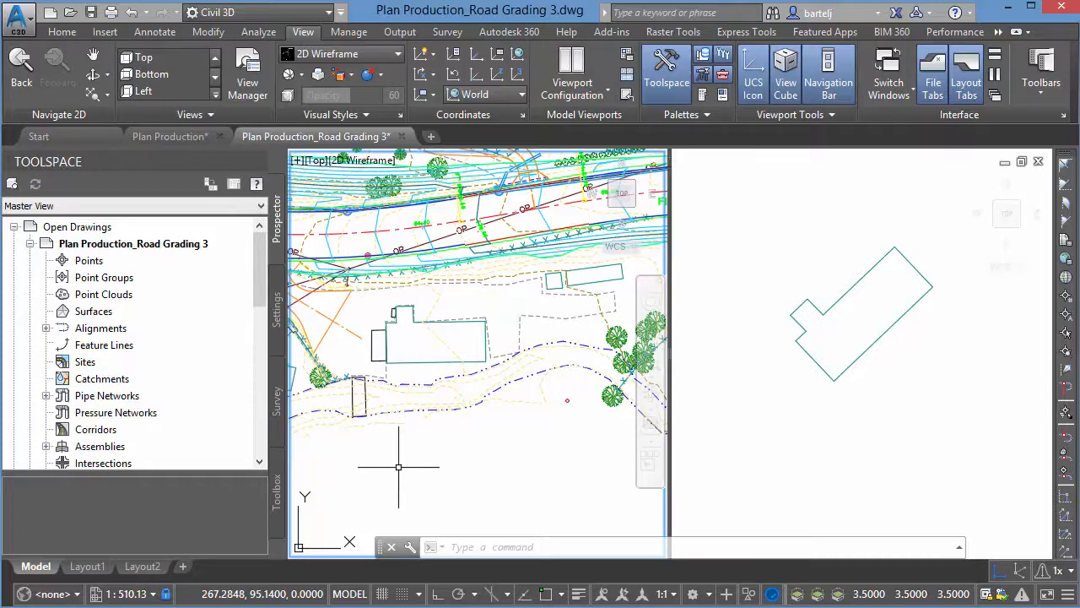
Start ALIGN and select all 984 objects in the drawing
{"action": "type", "text": "align"}
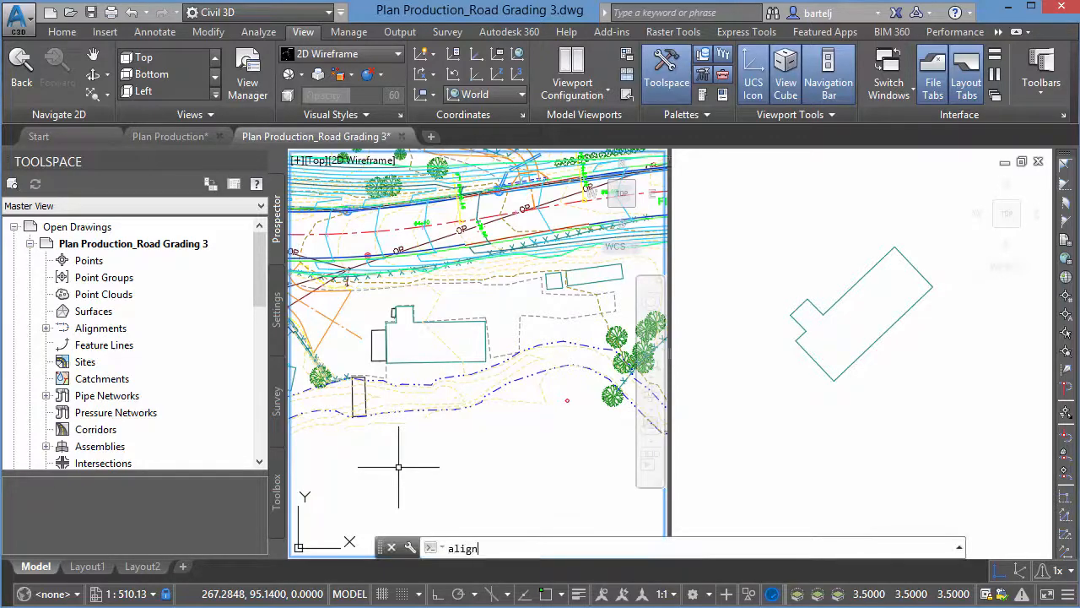
{"action": "key", "text": "enter"}
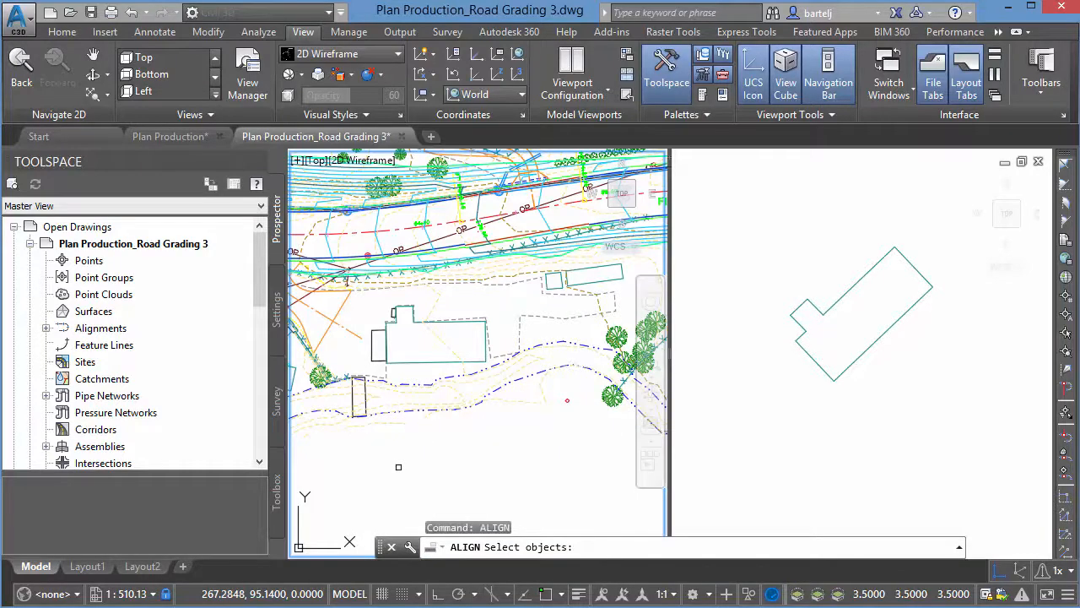
{"action": "type", "text": "all"}
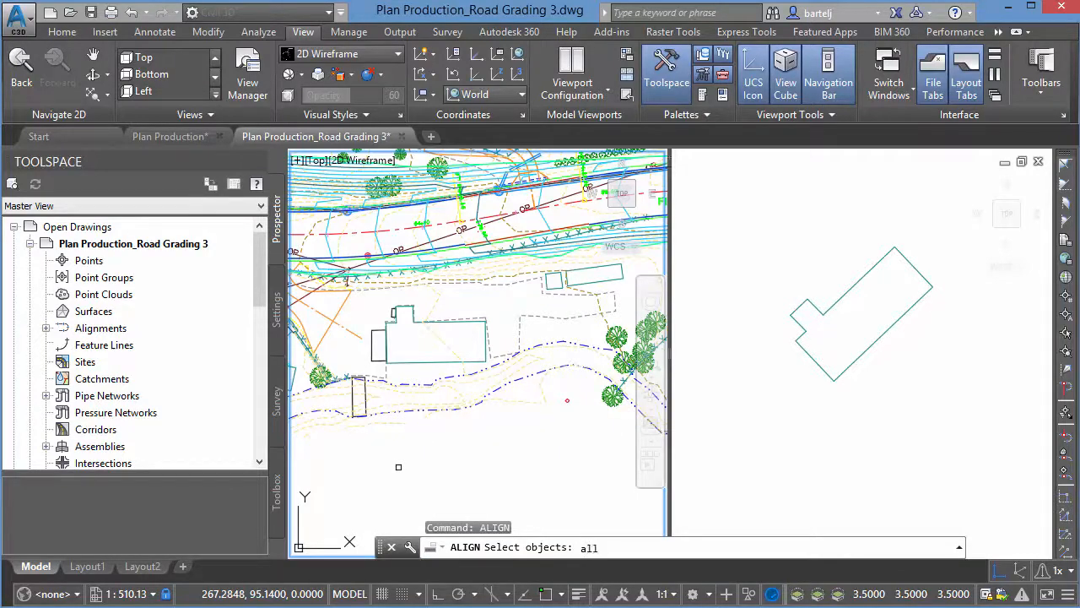
{"action": "key", "text": "enter"}
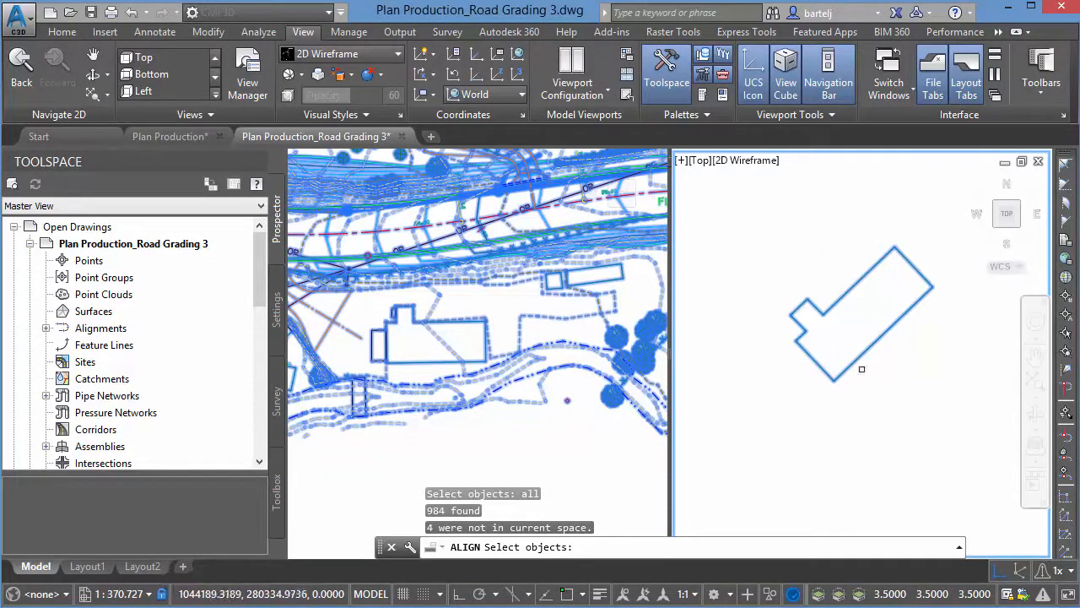
{"action": "mouse_move", "coordinate": [953, 414]}
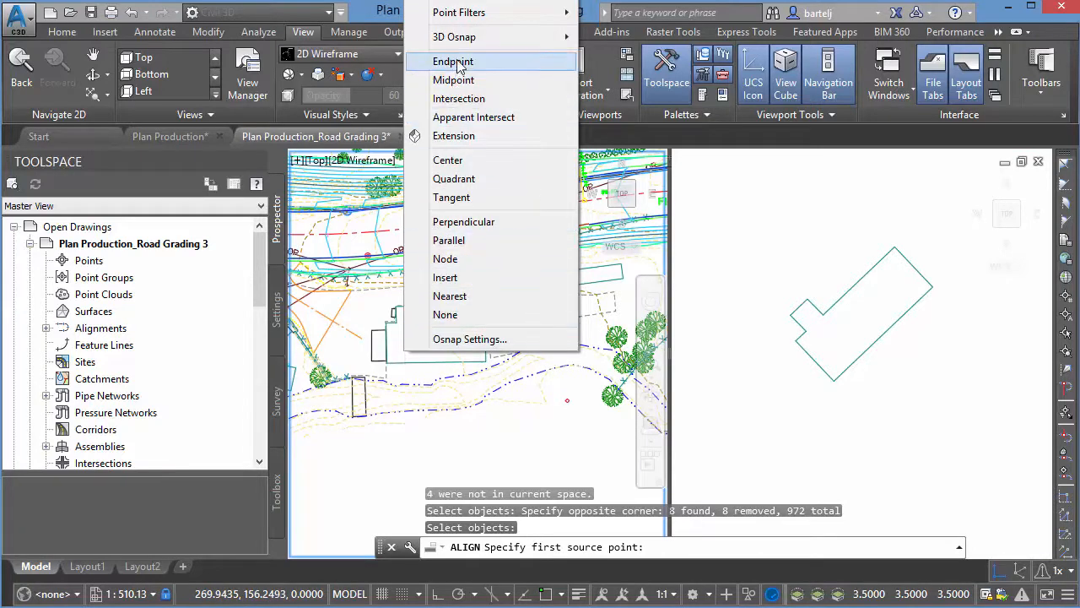
Align the exported drawing by snapping to building corner endpoints, confirming scaling with Y
{"action": "left_click", "coordinate": [454, 61]}
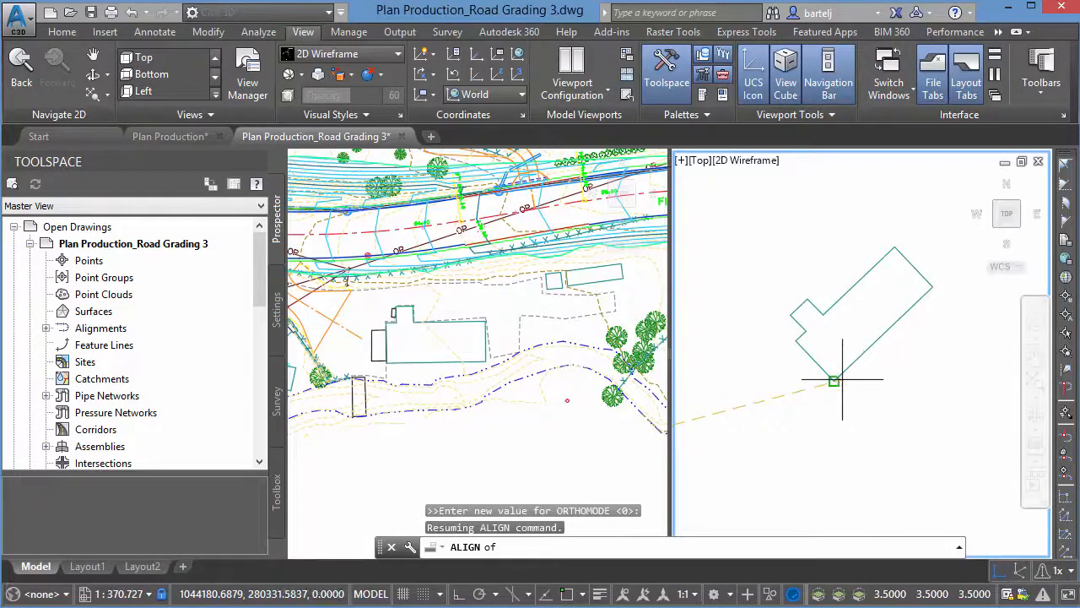
{"action": "left_click", "coordinate": [834, 380]}
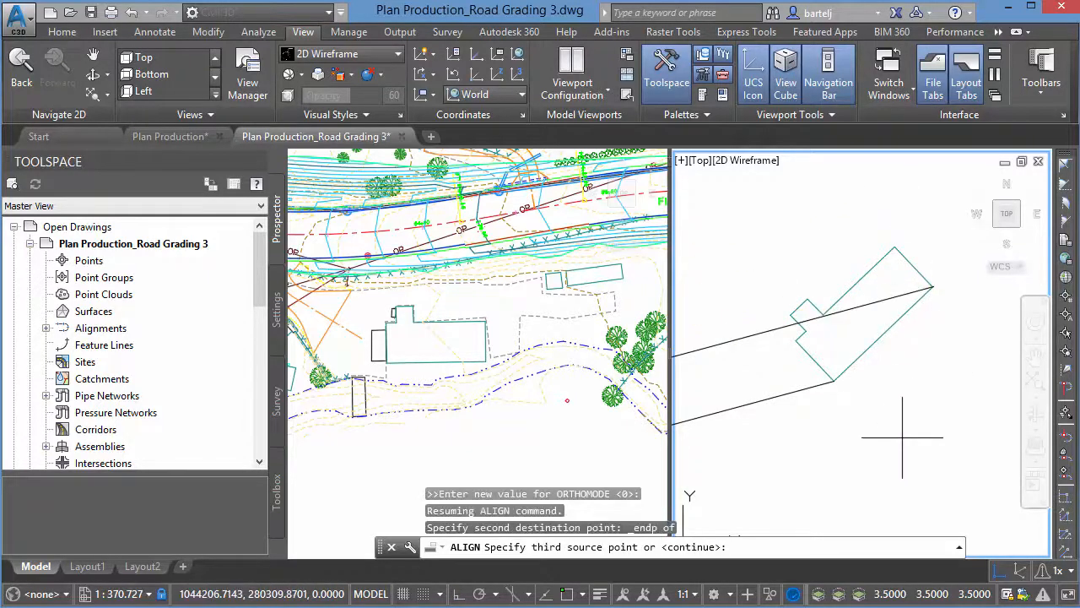
{"action": "mouse_move", "coordinate": [894, 437]}
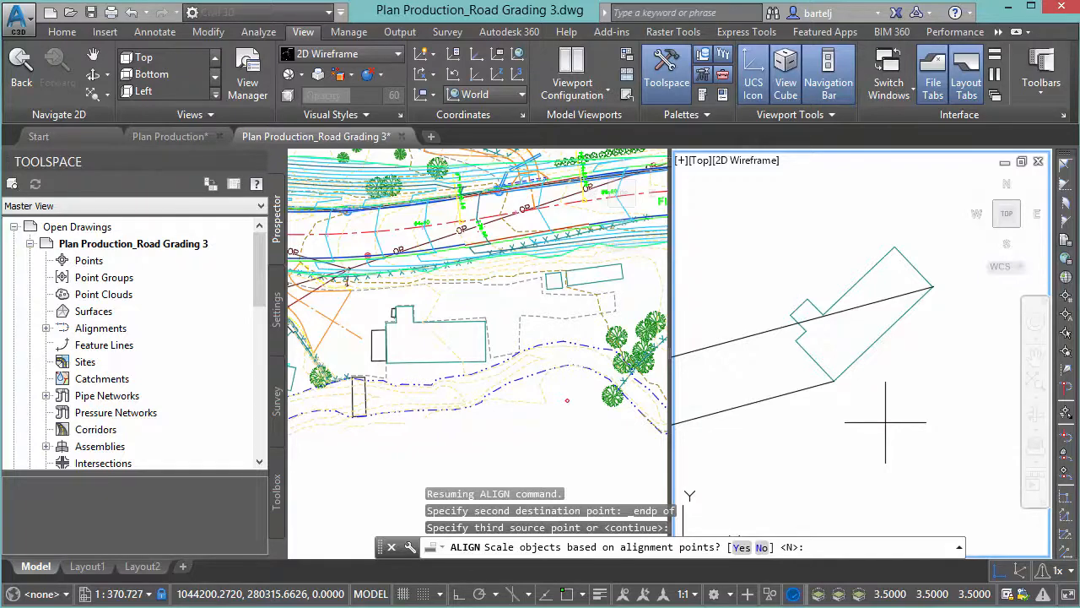
{"action": "type", "text": "y"}
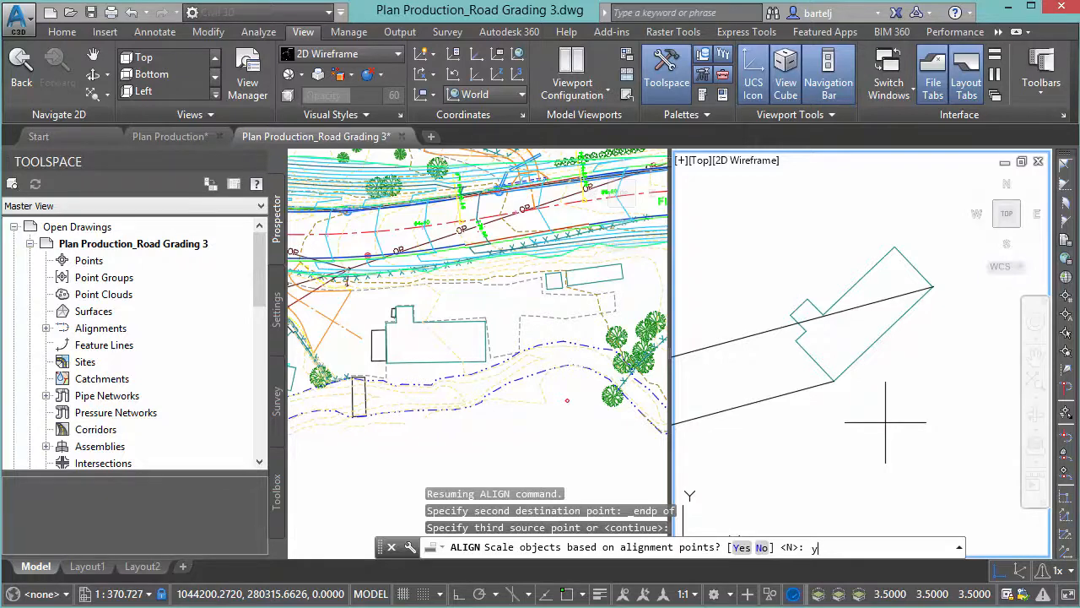
{"action": "type", "text": "y"}
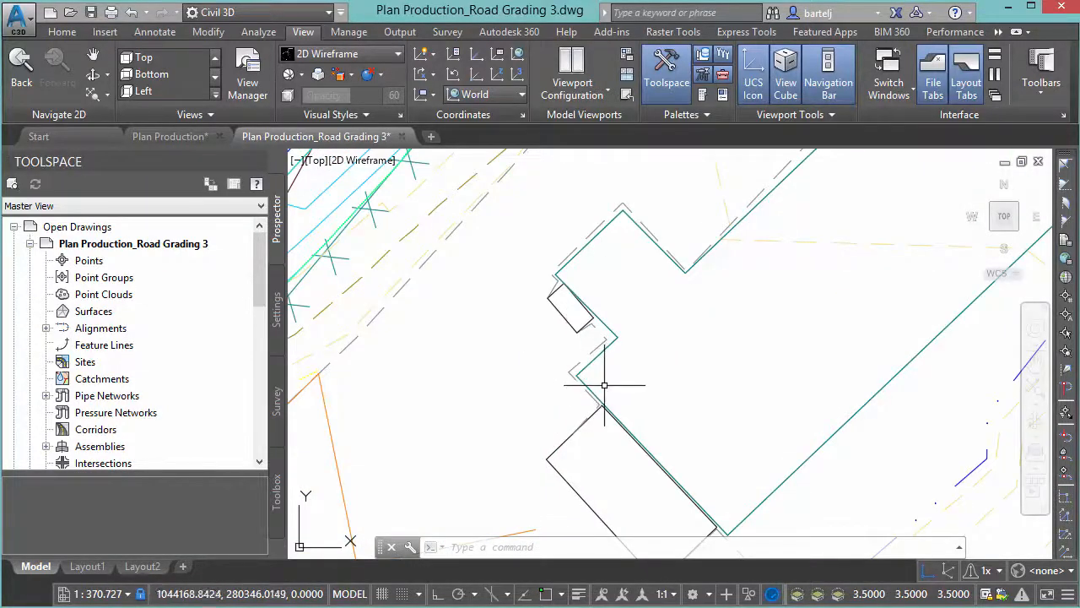
{"action": "mouse_move", "coordinate": [592, 376]}
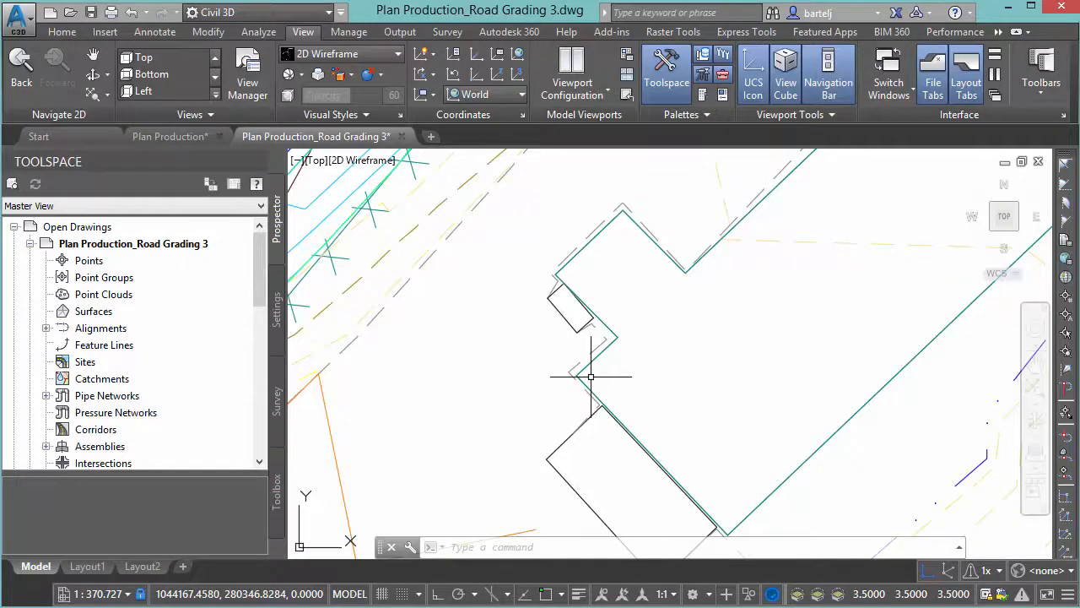
{"action": "mouse_move", "coordinate": [595, 386]}
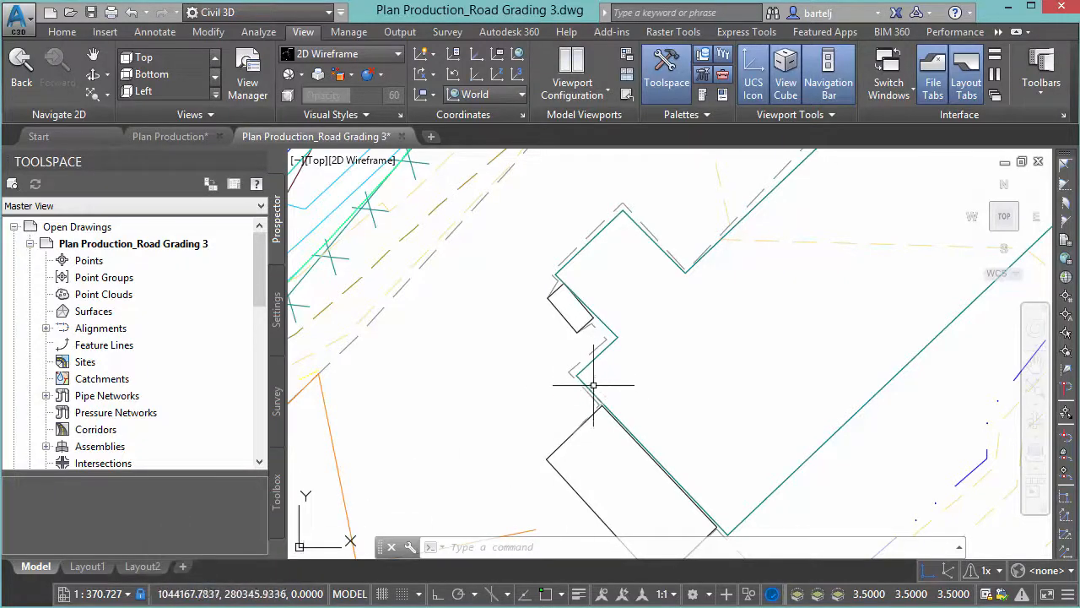